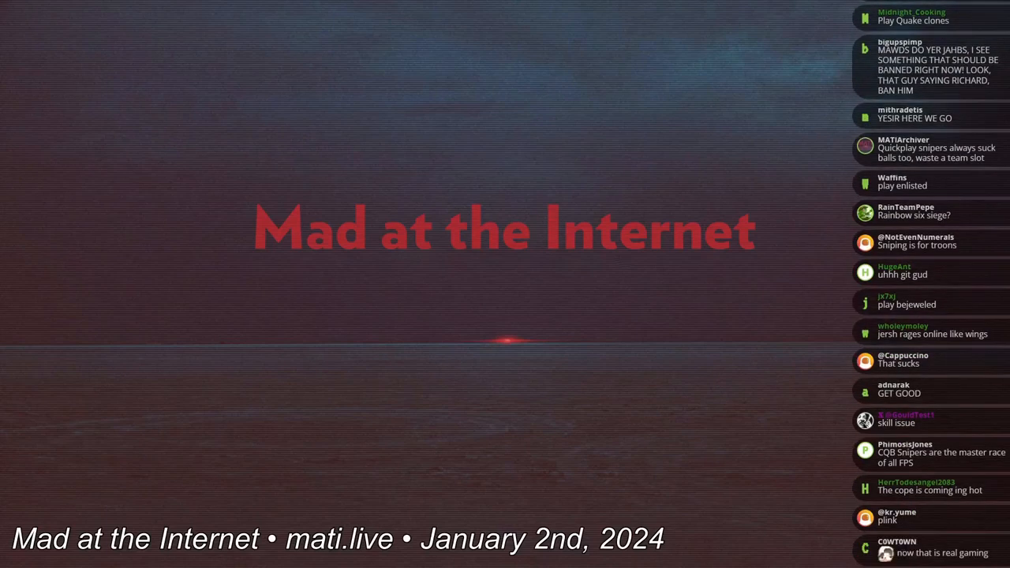
scroll(down, 3)
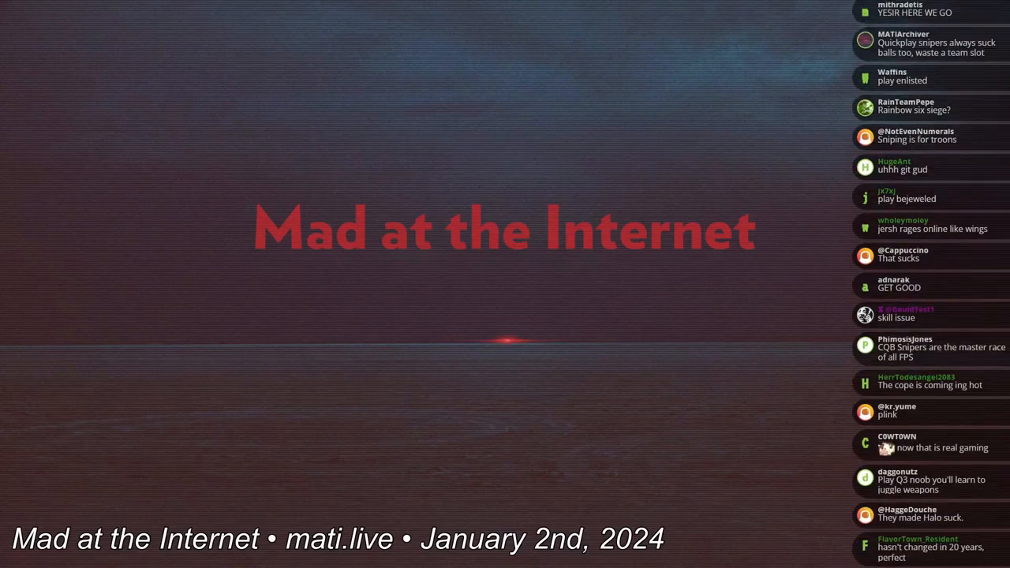
scroll(down, 3)
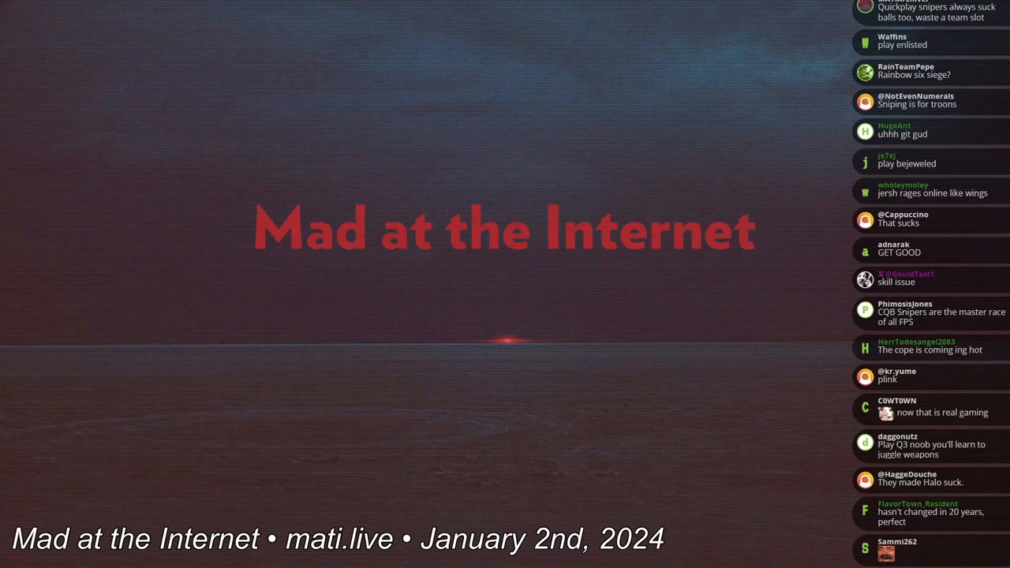
scroll(down, 3)
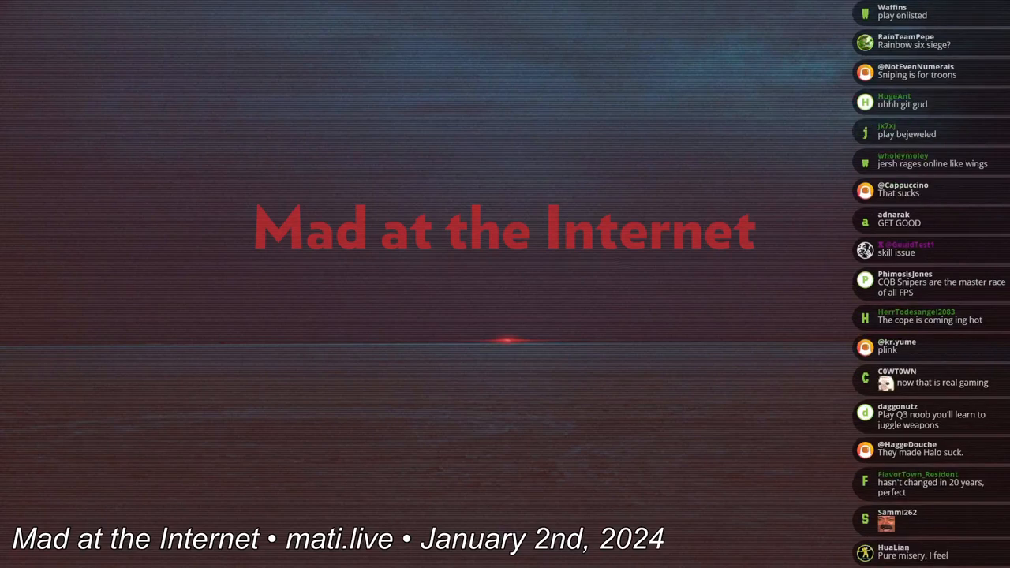
scroll(down, 3)
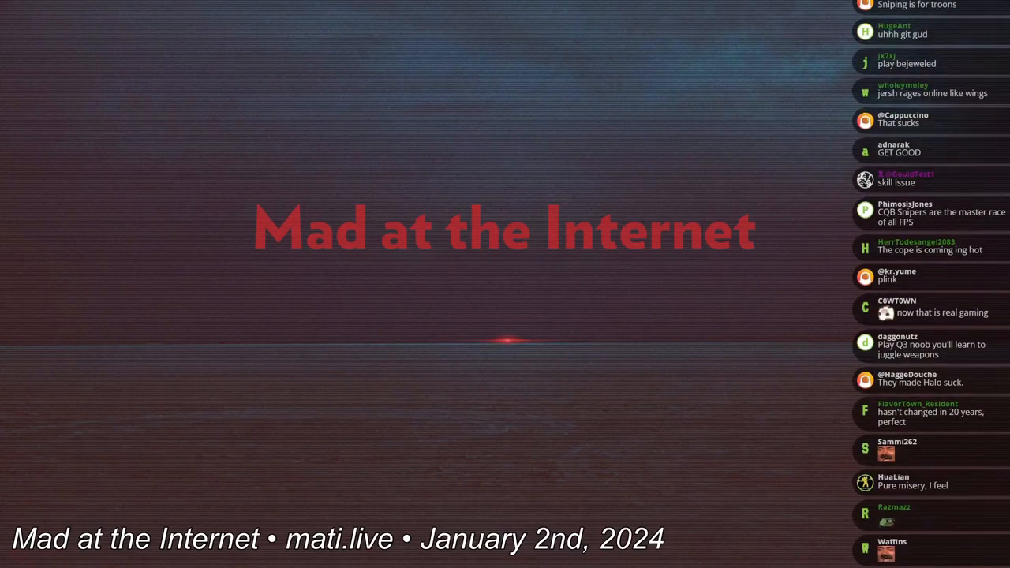
scroll(down, 3)
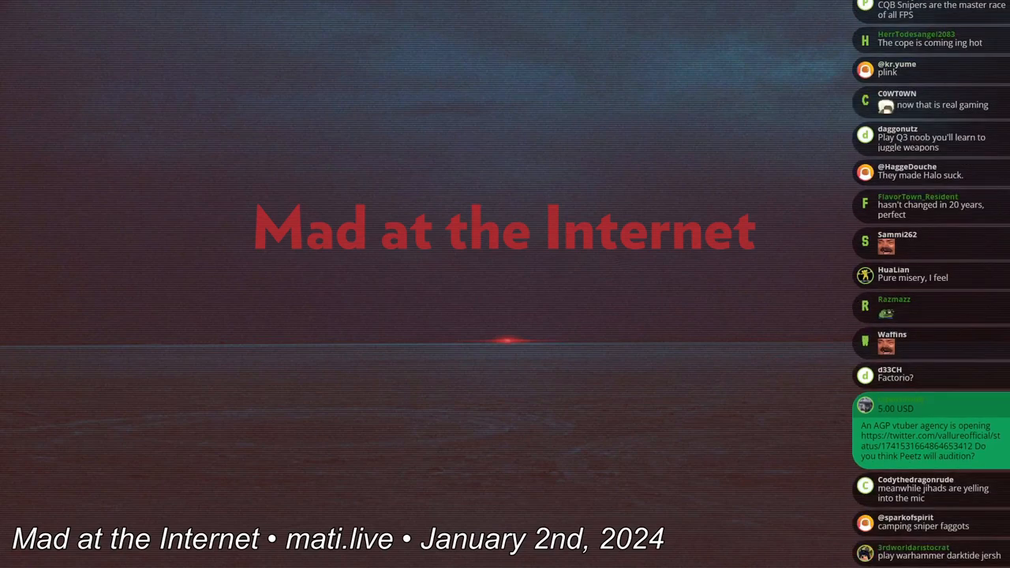
scroll(down, 3)
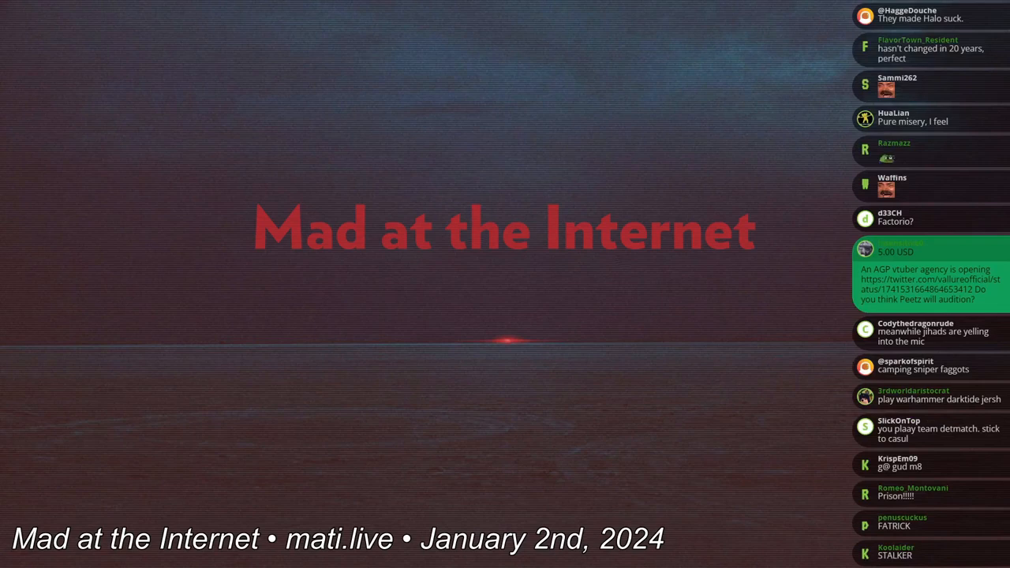
scroll(down, 3)
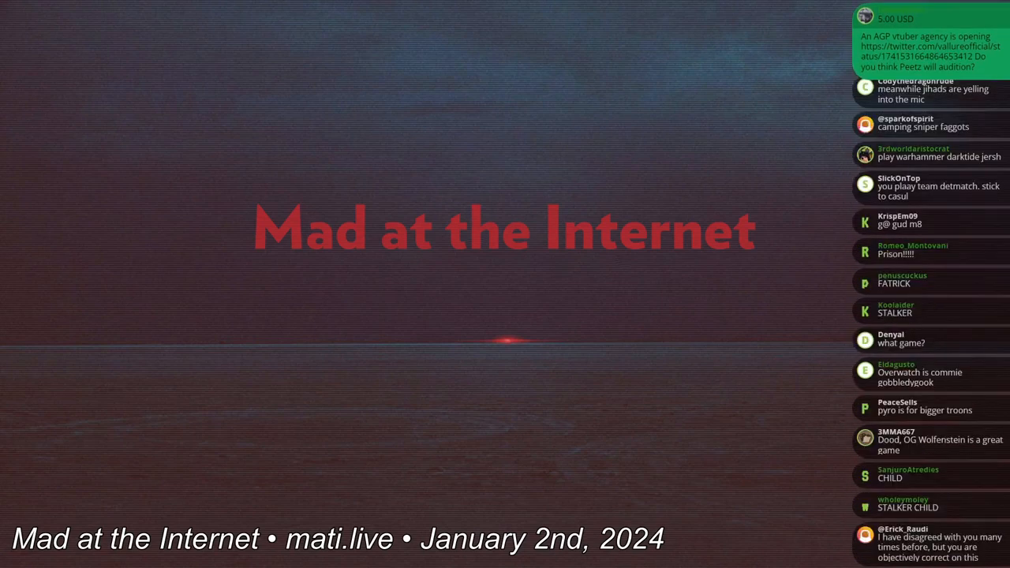
scroll(down, 3)
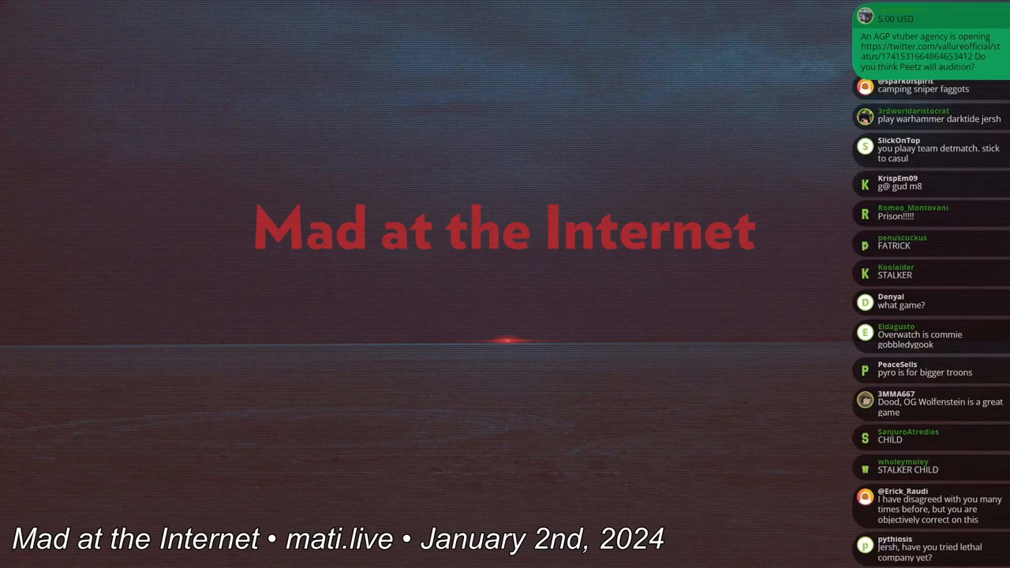
scroll(down, 3)
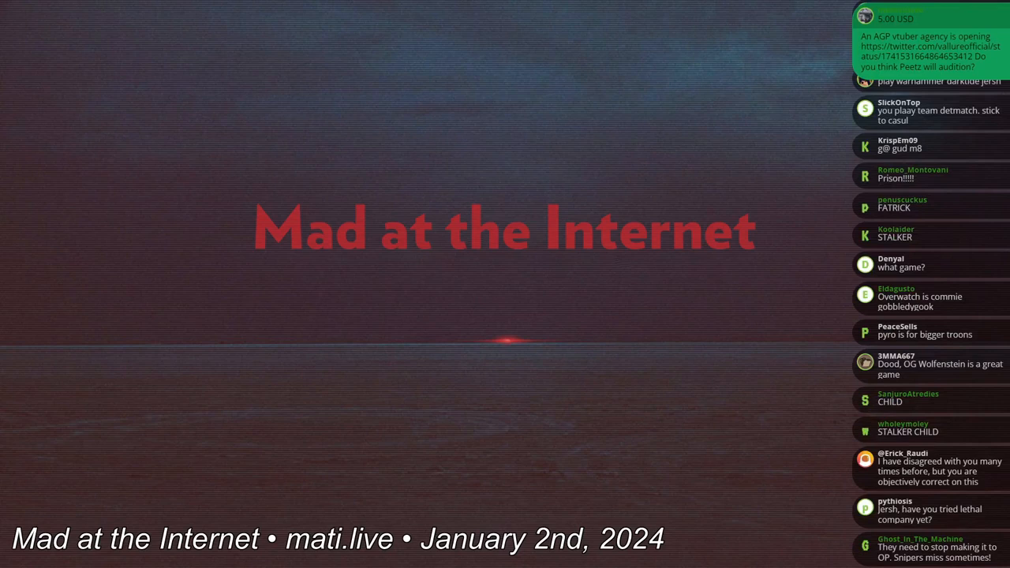
scroll(down, 3)
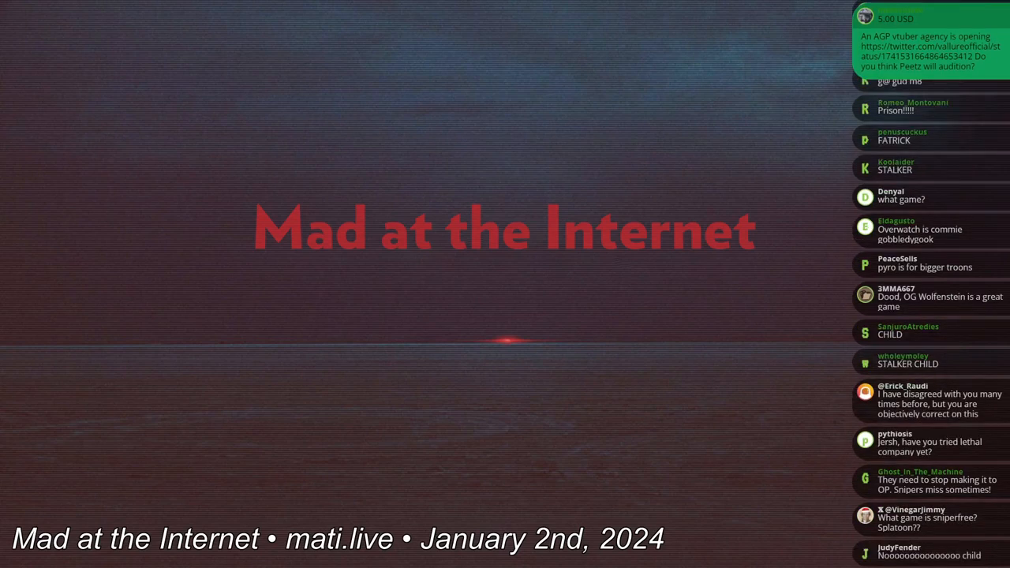
scroll(down, 3)
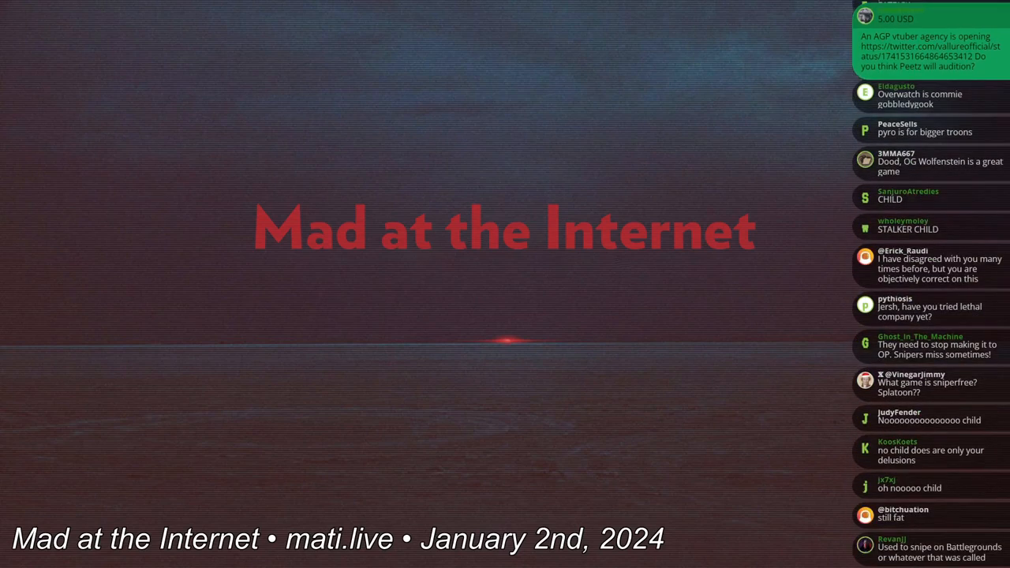
scroll(down, 3)
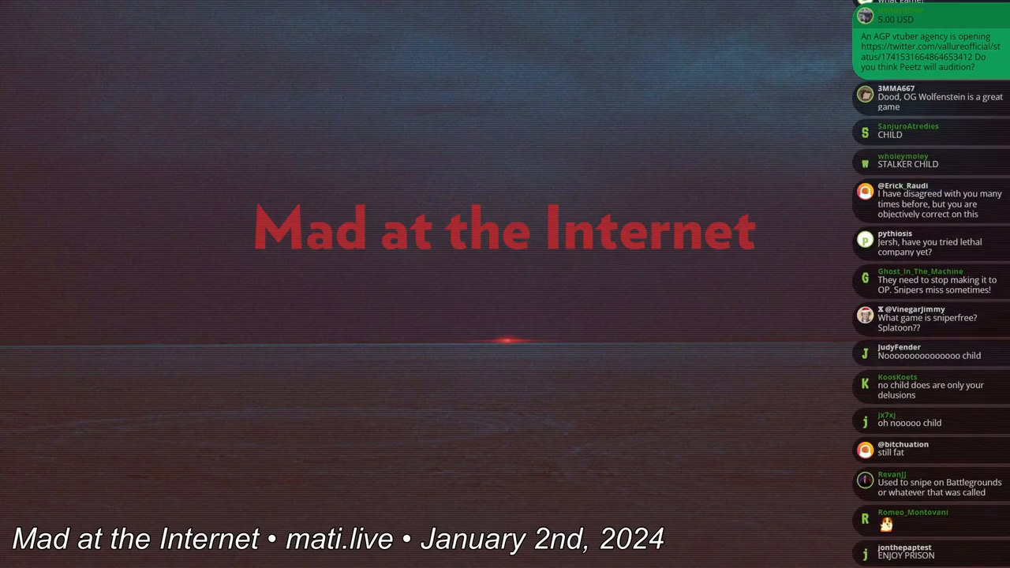
scroll(down, 3)
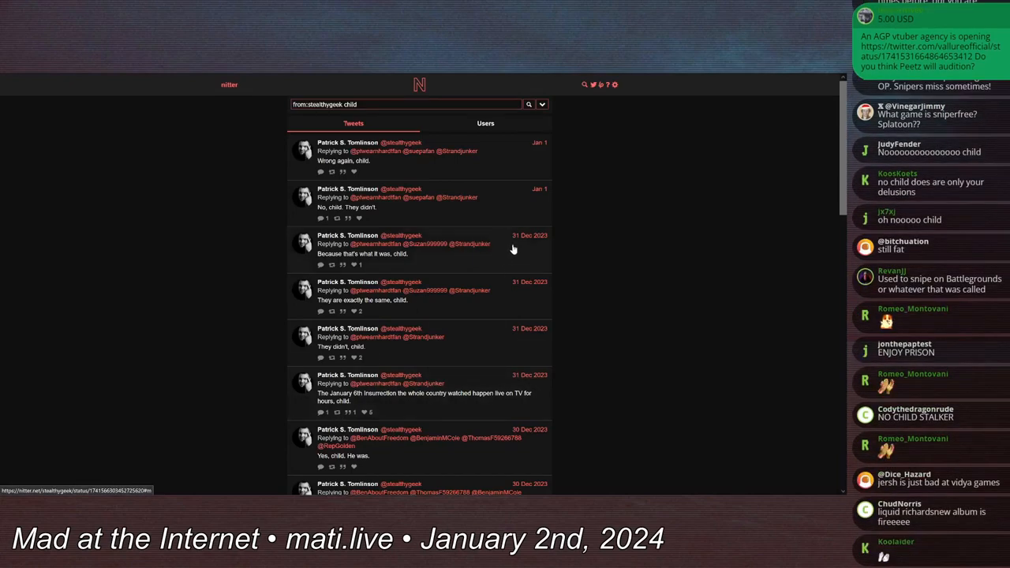
mouse_move(549, 248)
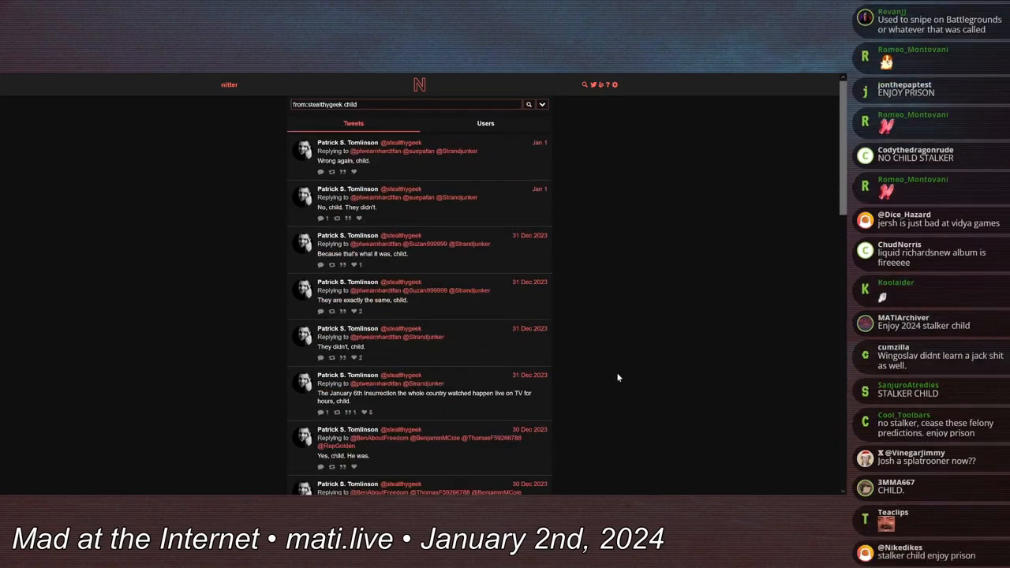
scroll(down, 3)
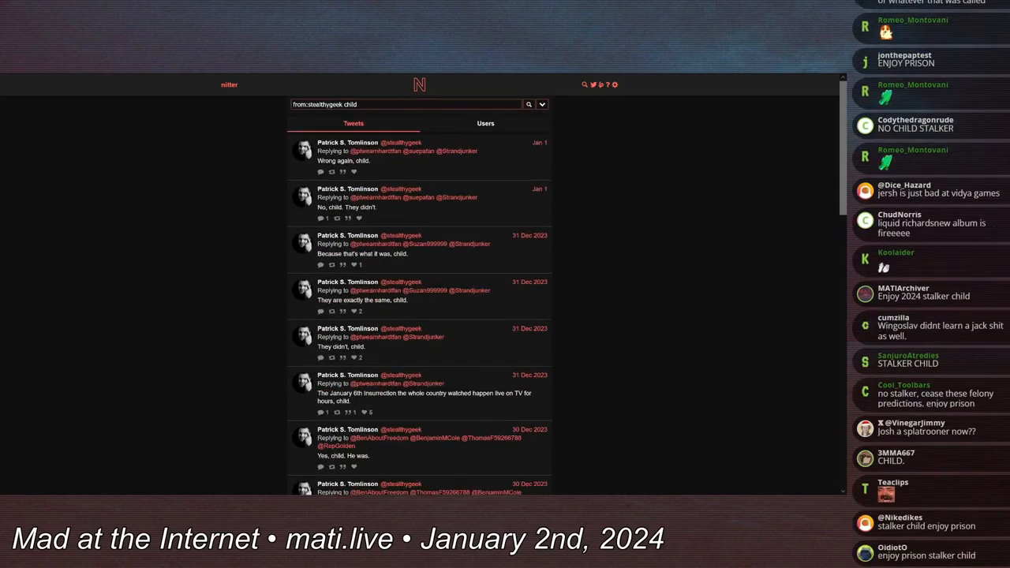
scroll(down, 3)
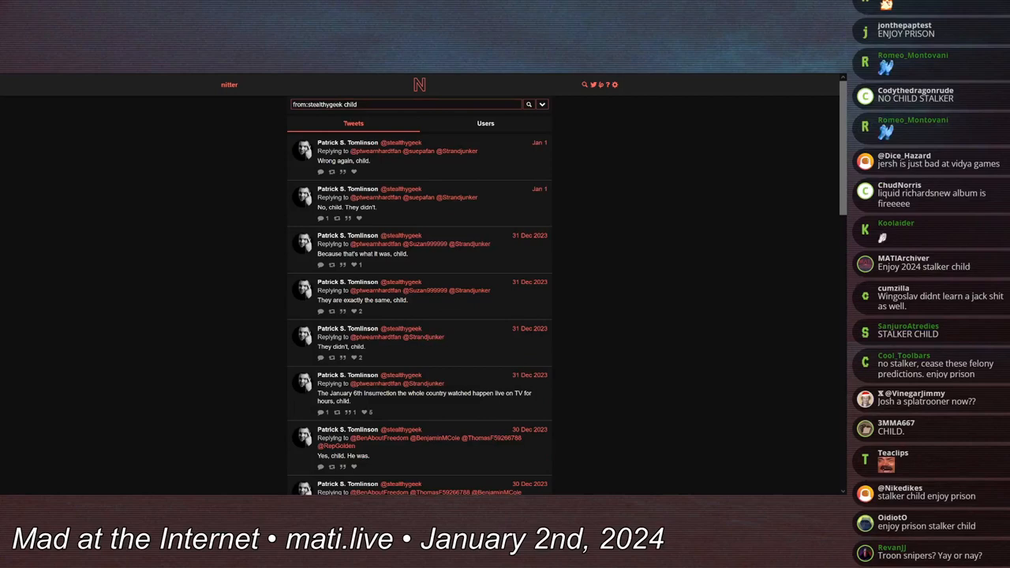
scroll(down, 3)
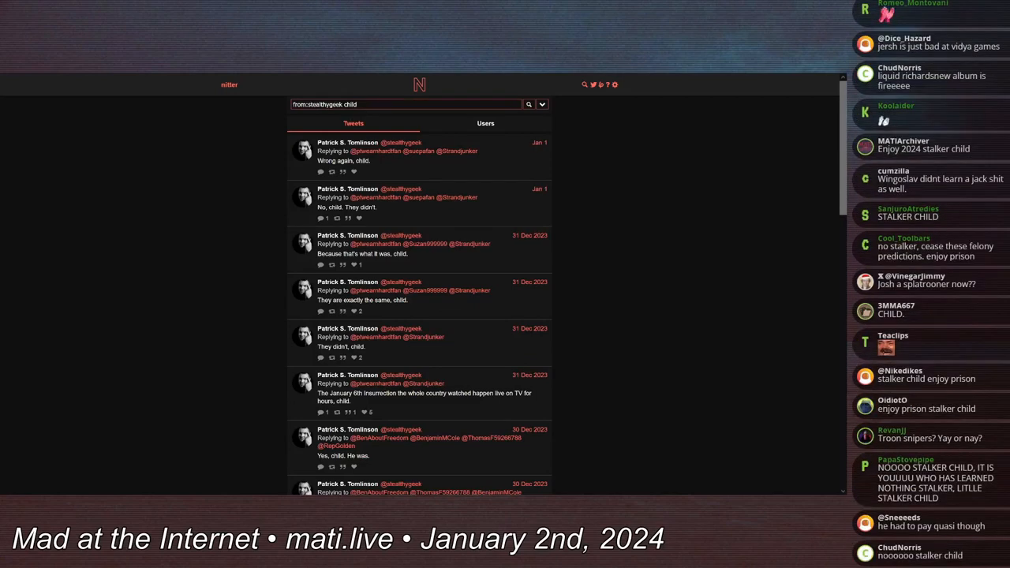
scroll(down, 3)
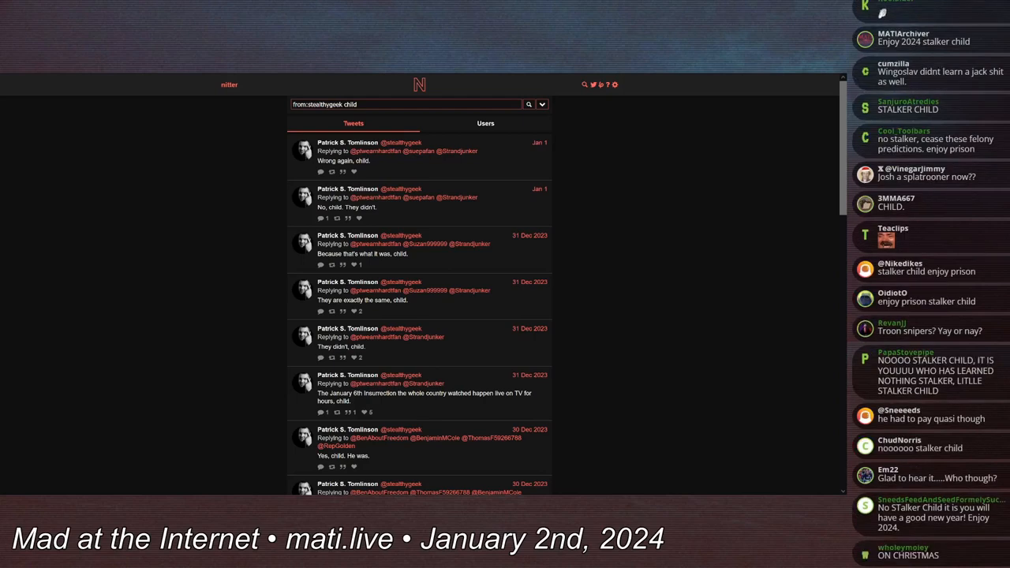
scroll(down, 3)
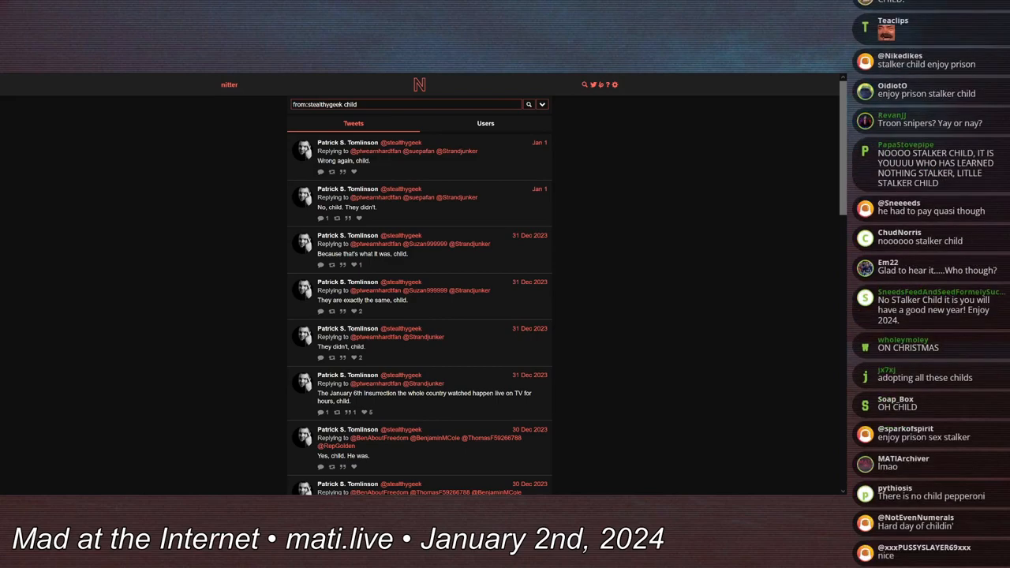
scroll(down, 3)
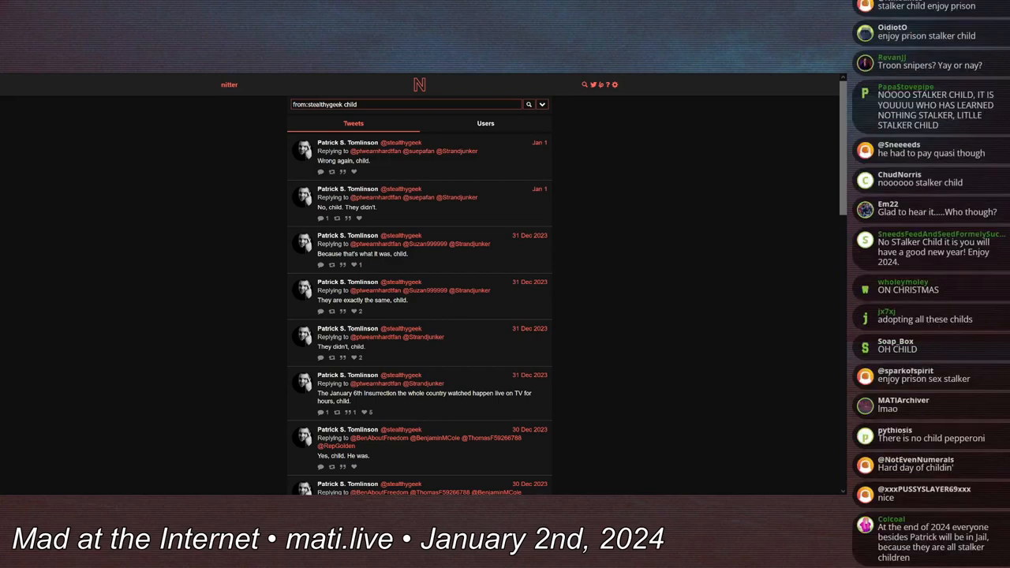
scroll(down, 3)
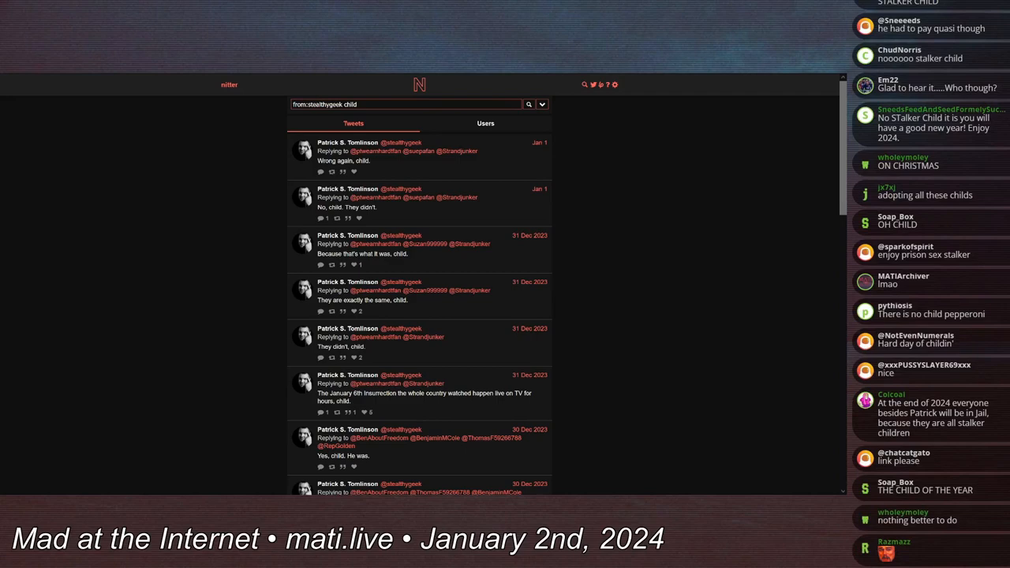
scroll(down, 3)
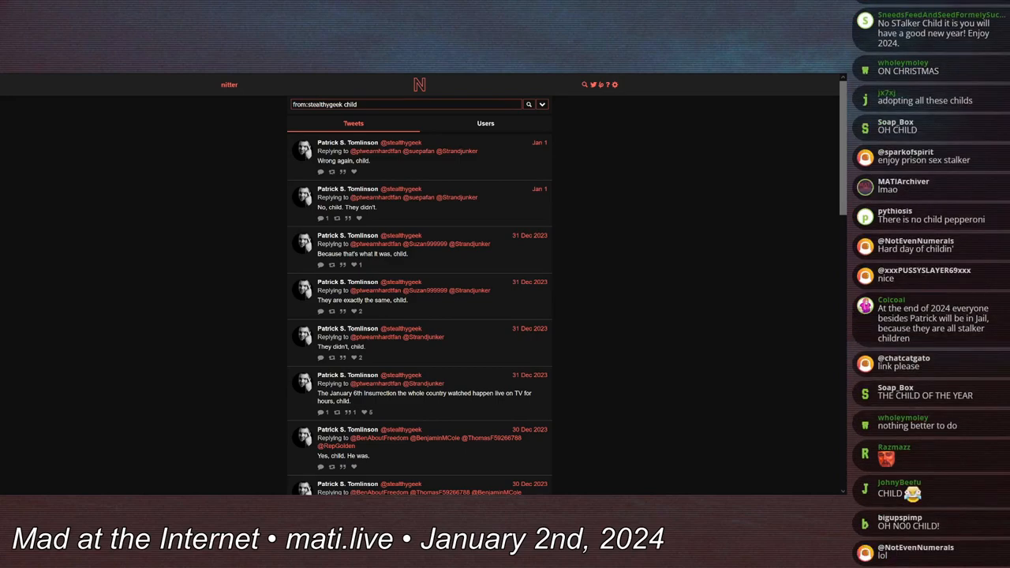
scroll(down, 3)
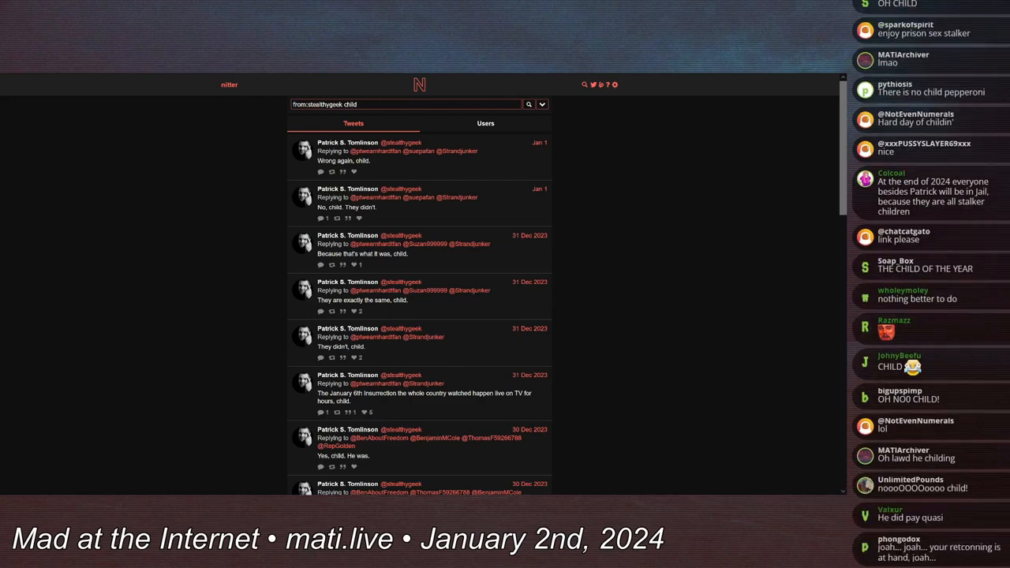
scroll(down, 3)
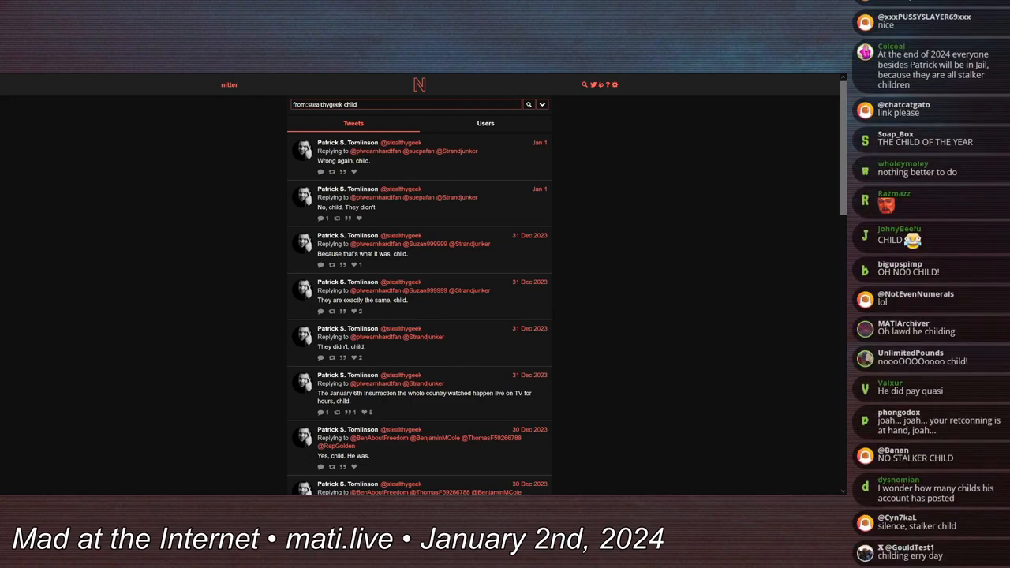
scroll(down, 3)
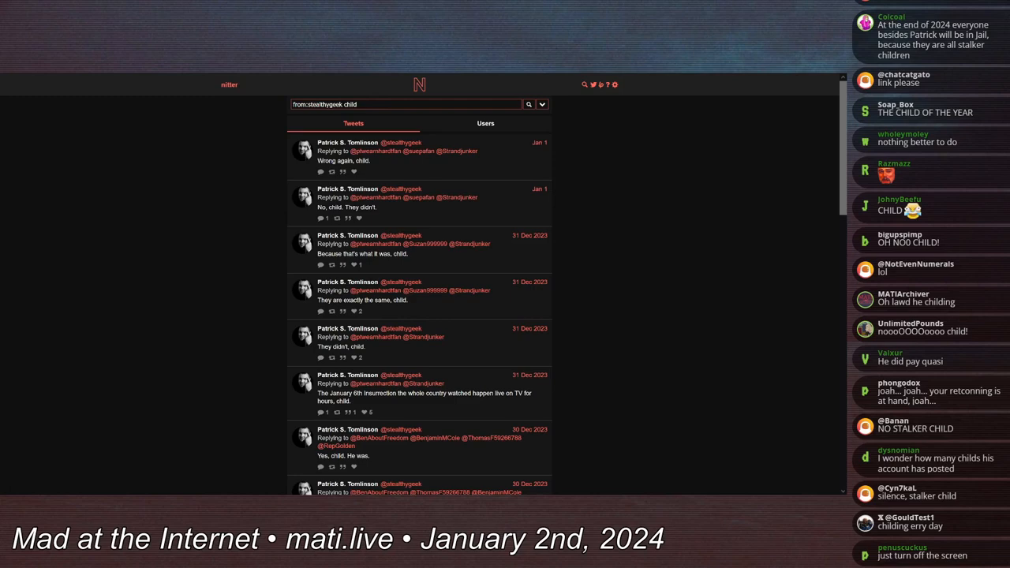
scroll(down, 3)
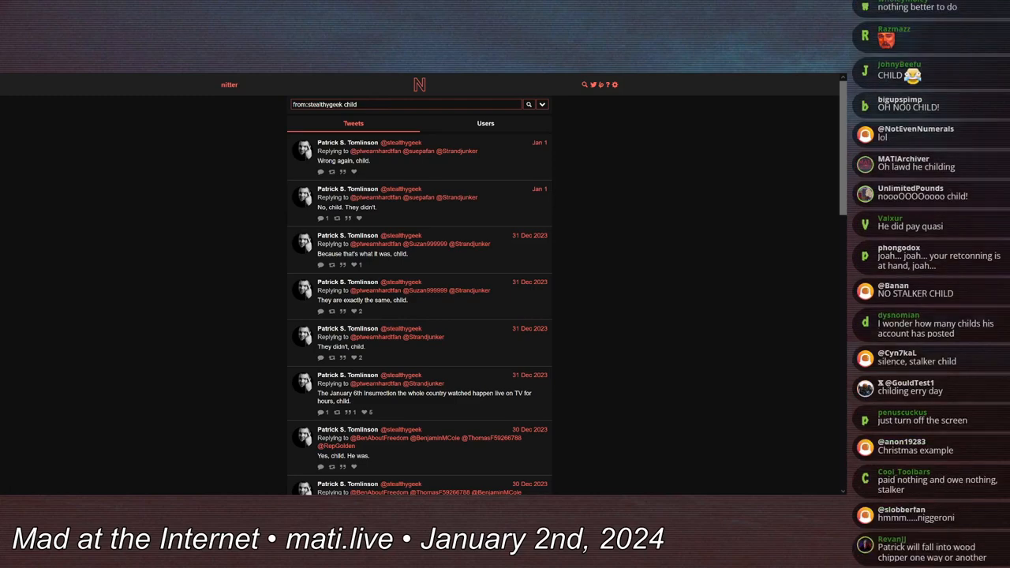
scroll(down, 3)
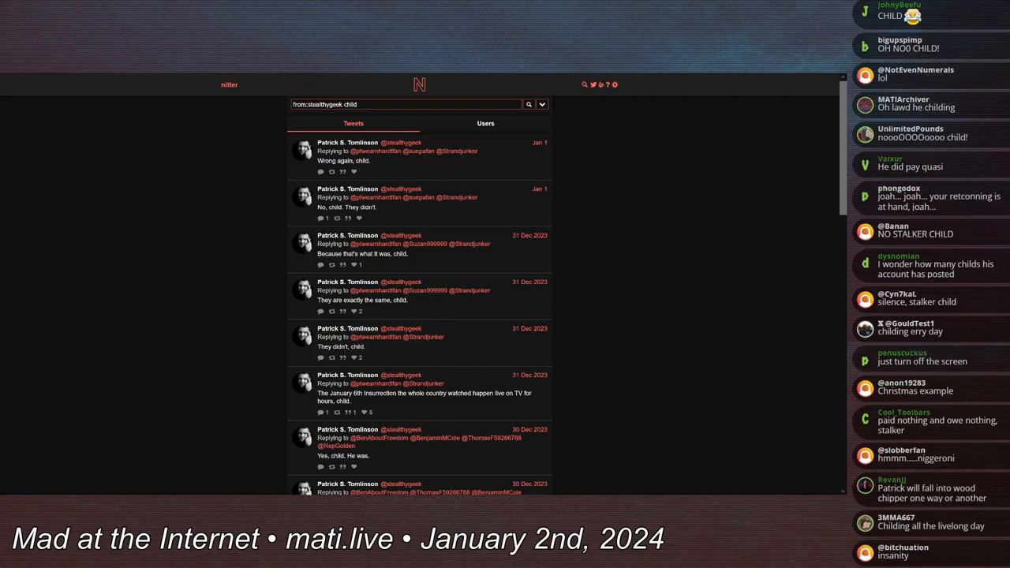
scroll(down, 3)
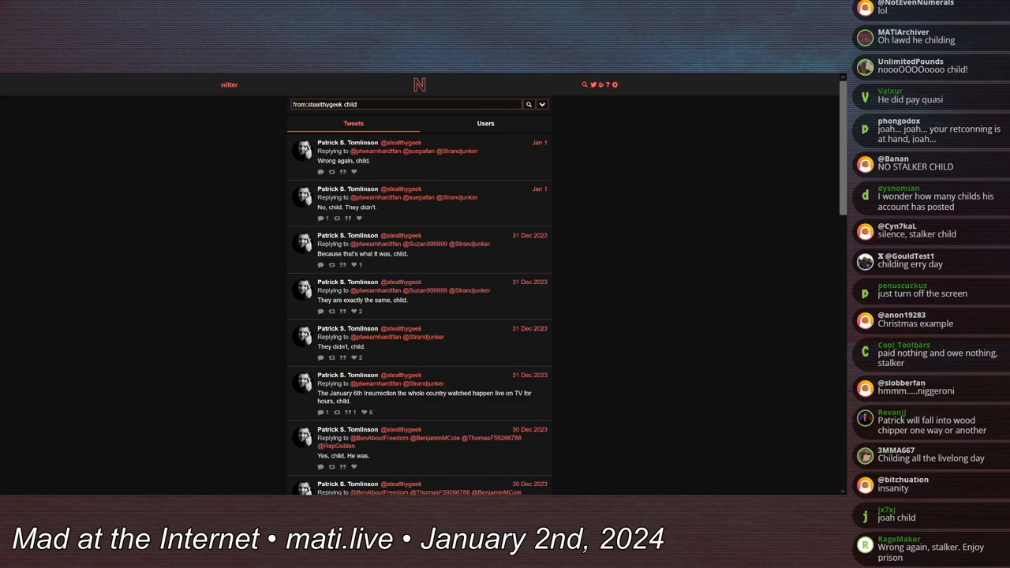
scroll(down, 3)
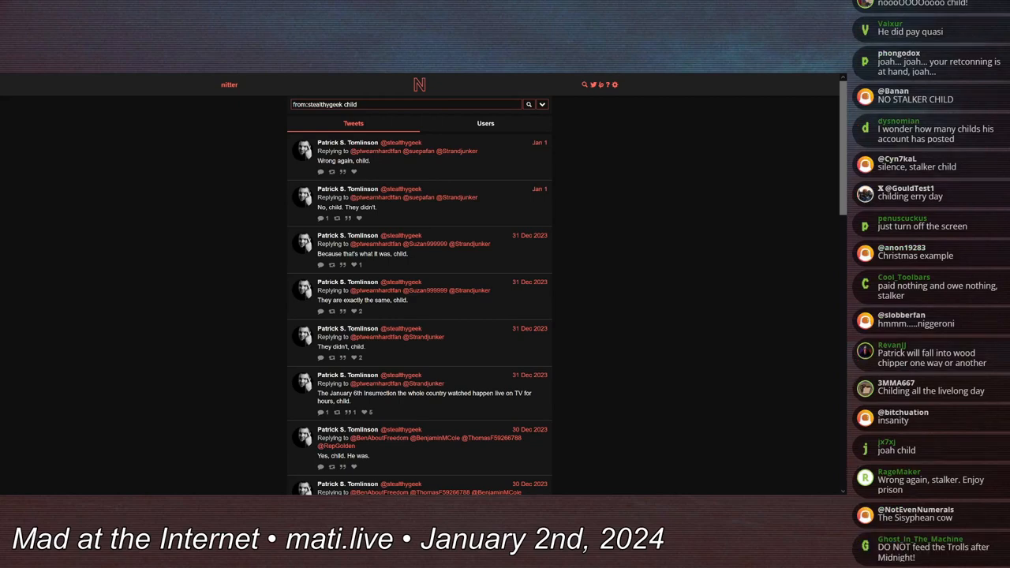
scroll(down, 3)
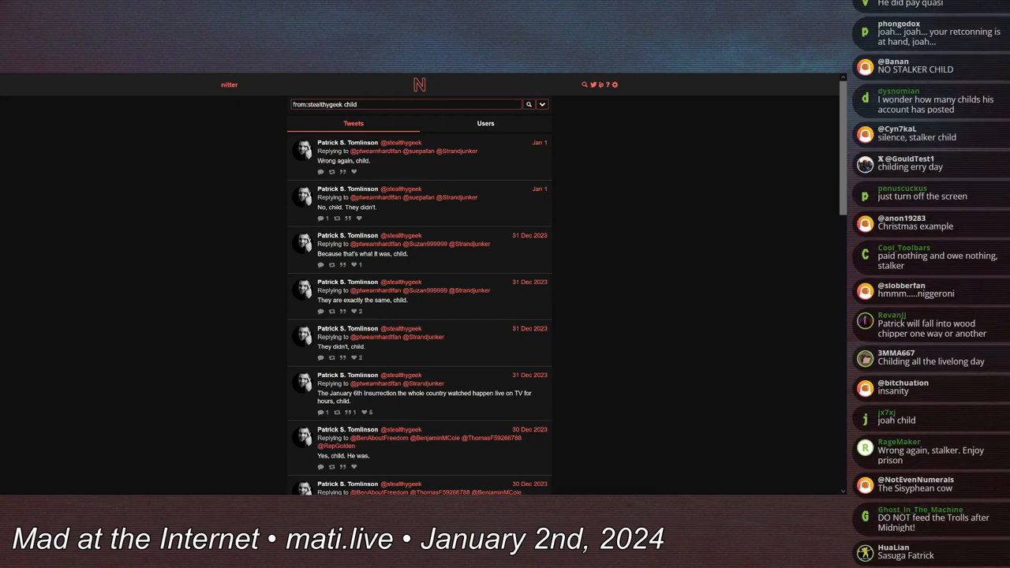
scroll(down, 3)
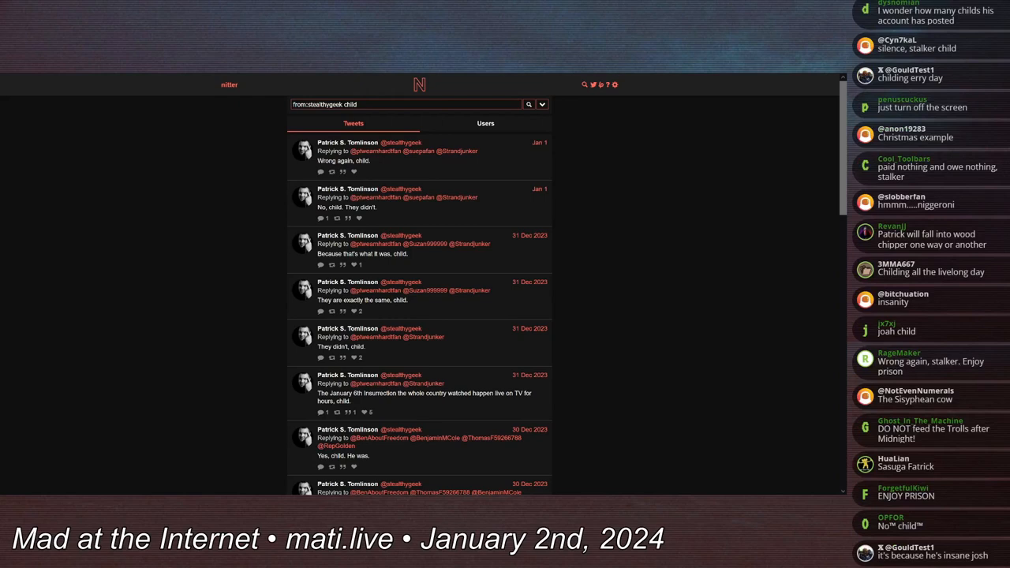
scroll(down, 3)
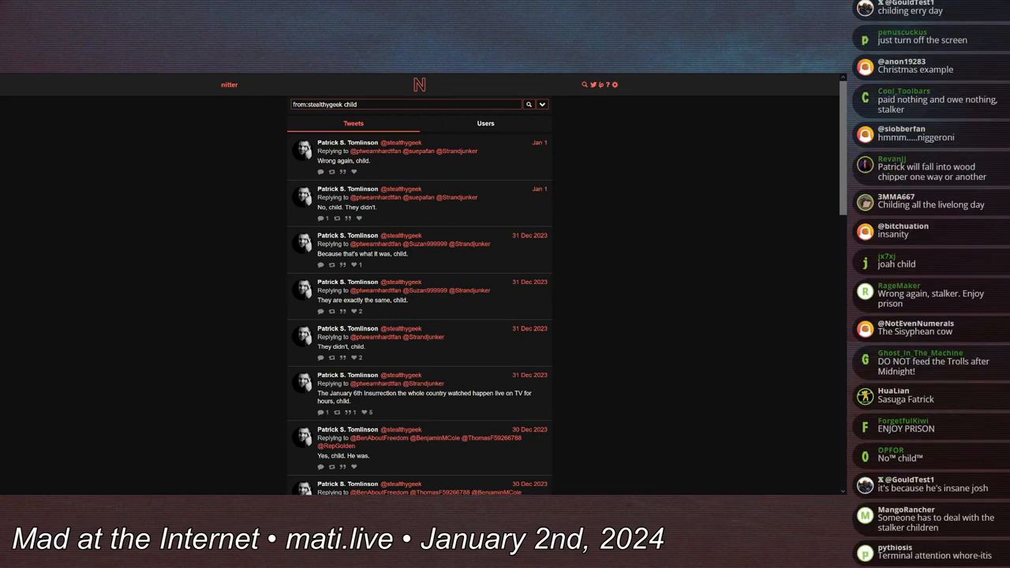
scroll(down, 3)
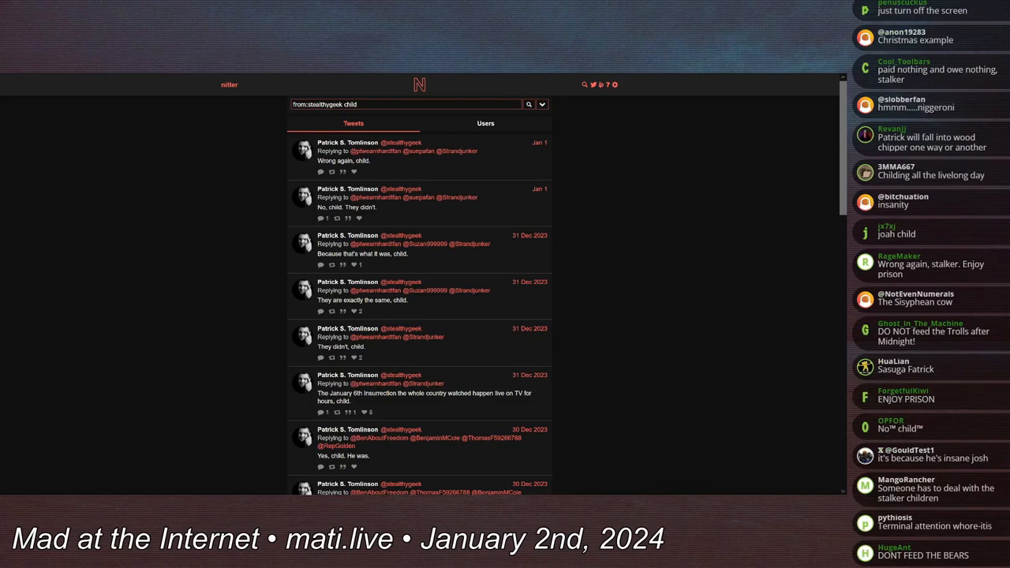
scroll(down, 3)
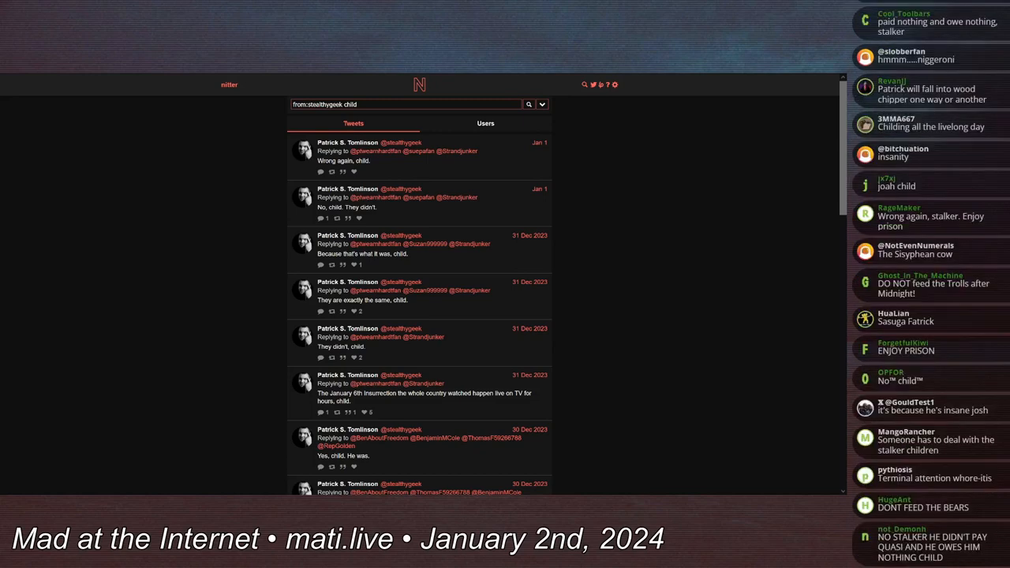
scroll(down, 3)
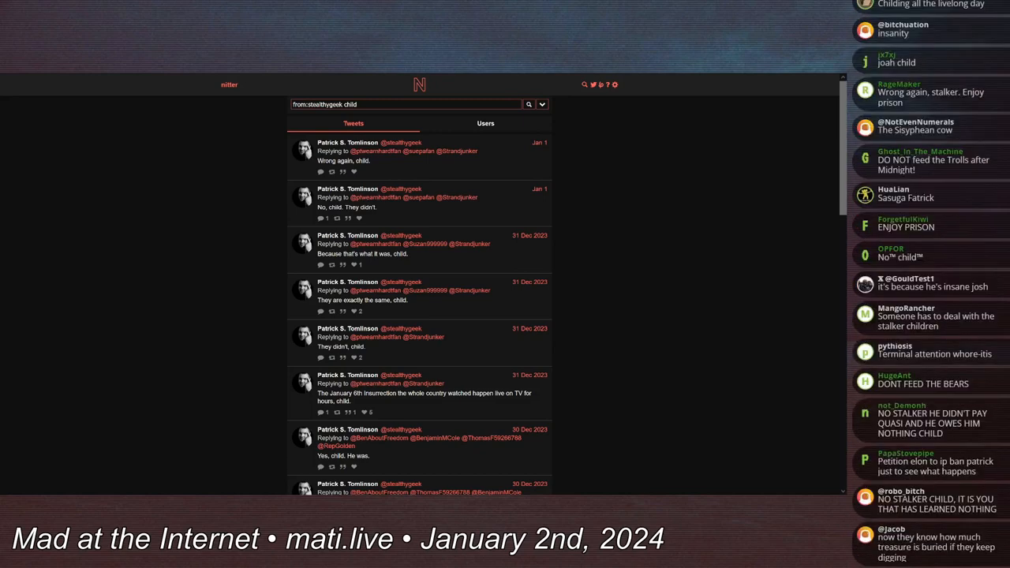
scroll(down, 3)
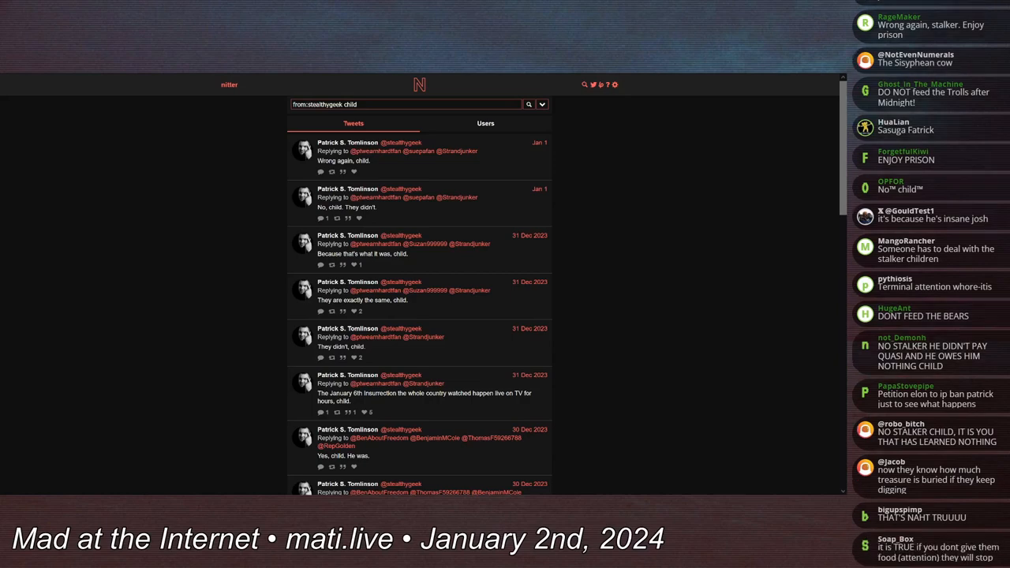
scroll(down, 3)
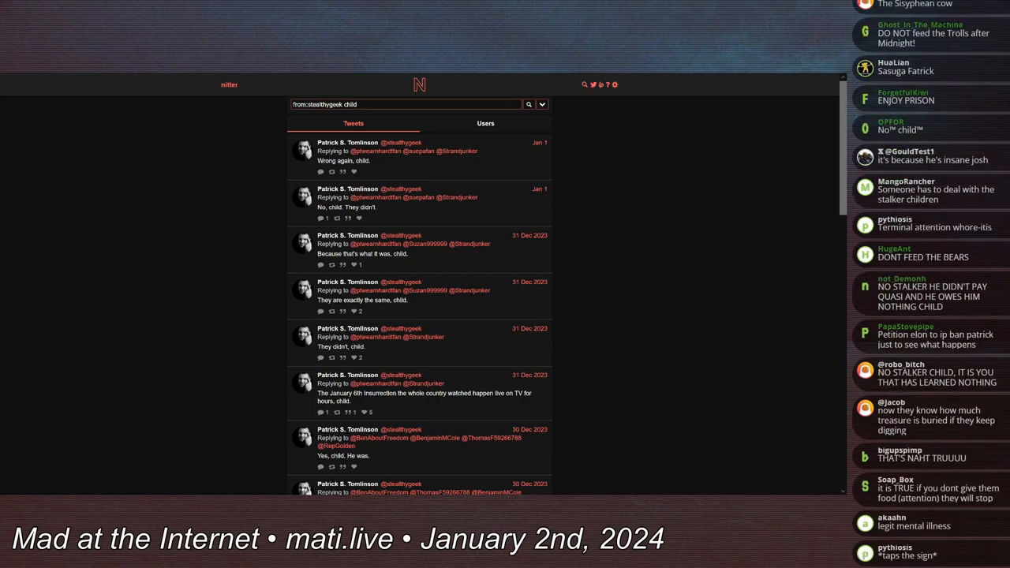
scroll(down, 3)
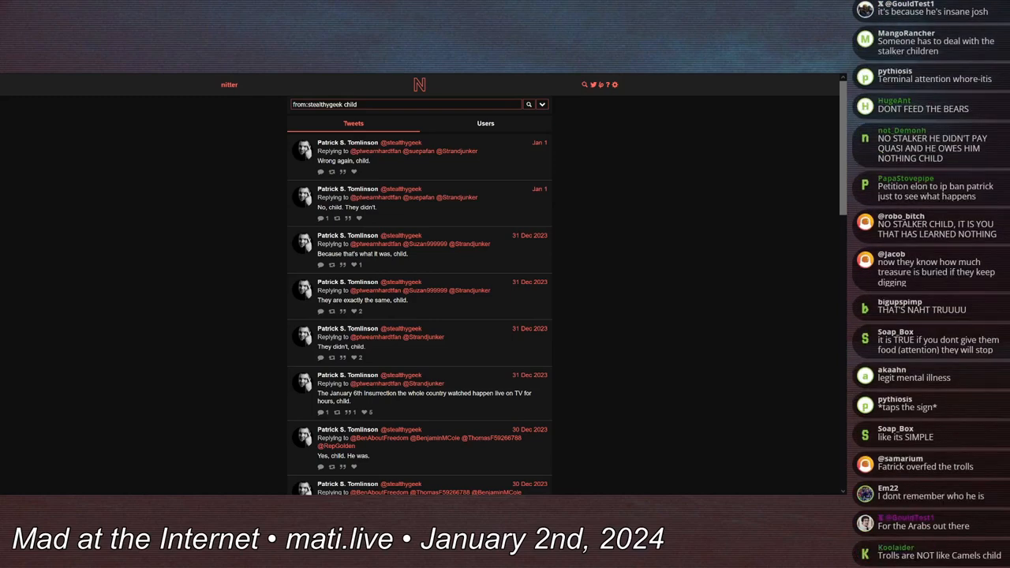
scroll(down, 3)
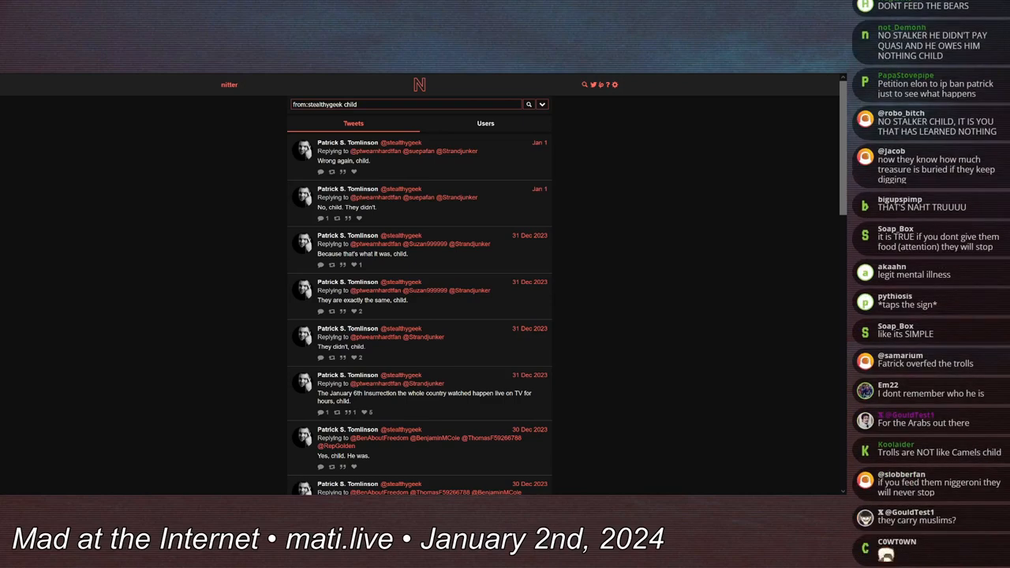
scroll(down, 3)
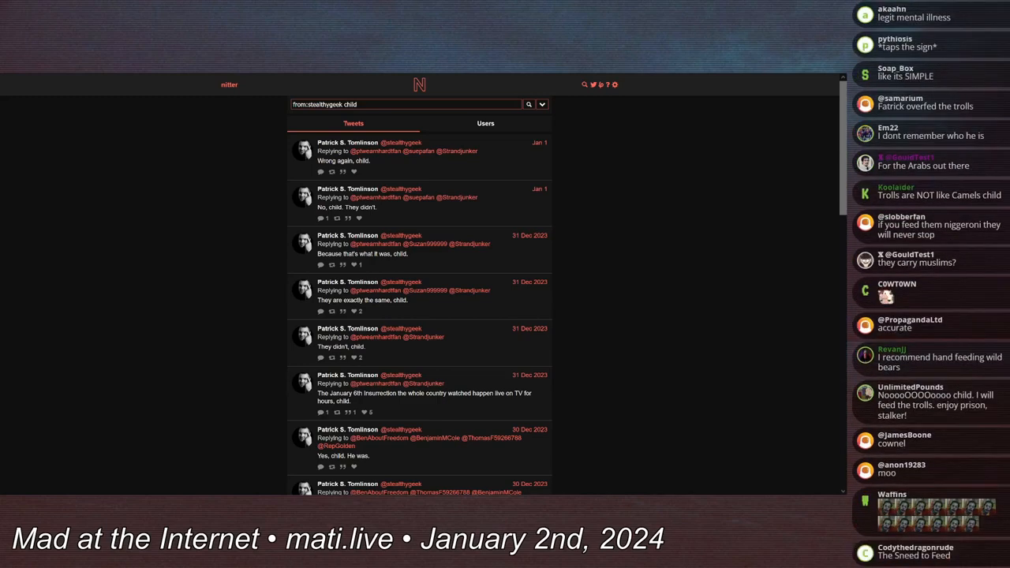
scroll(down, 3)
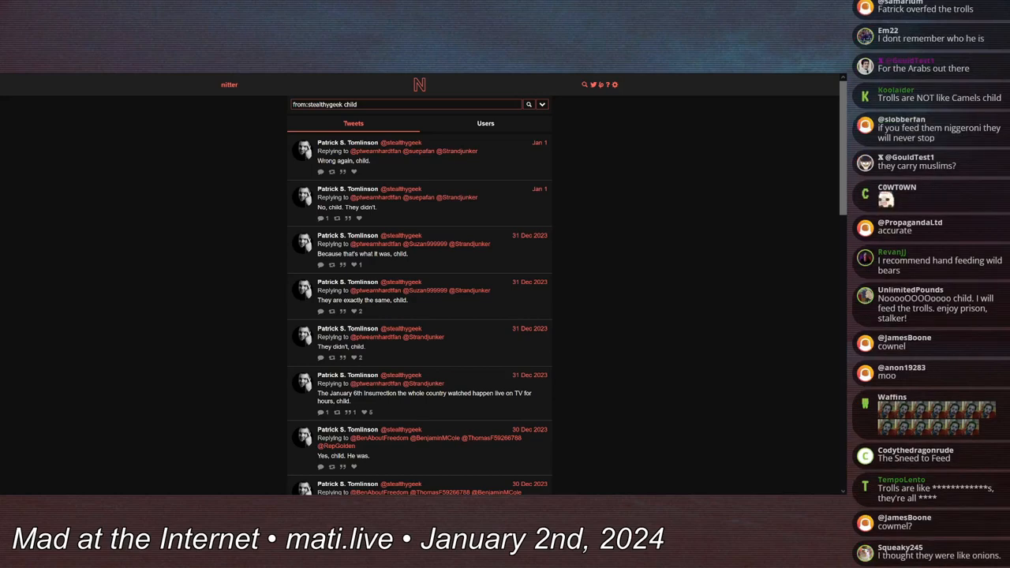
scroll(down, 3)
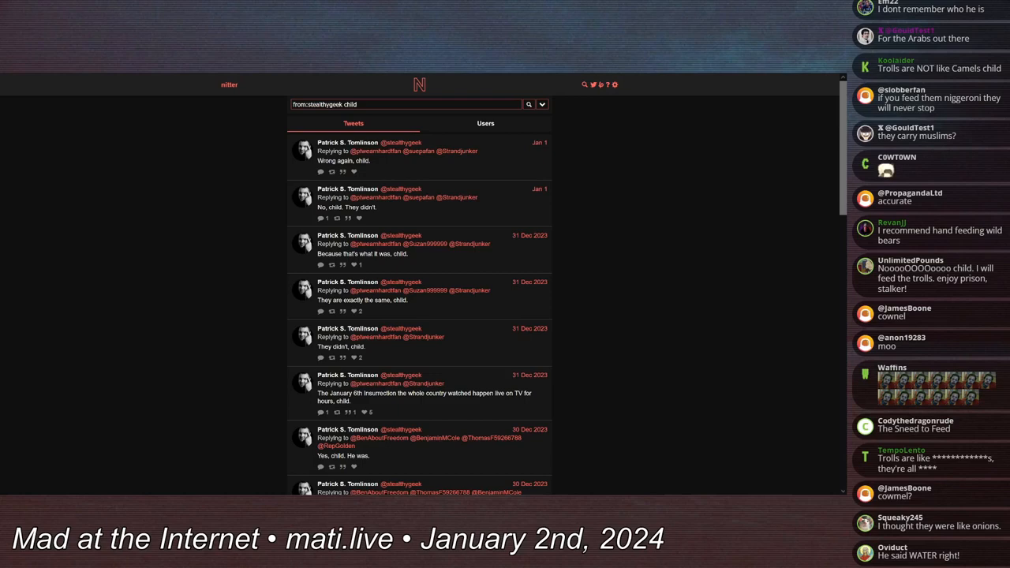
scroll(down, 3)
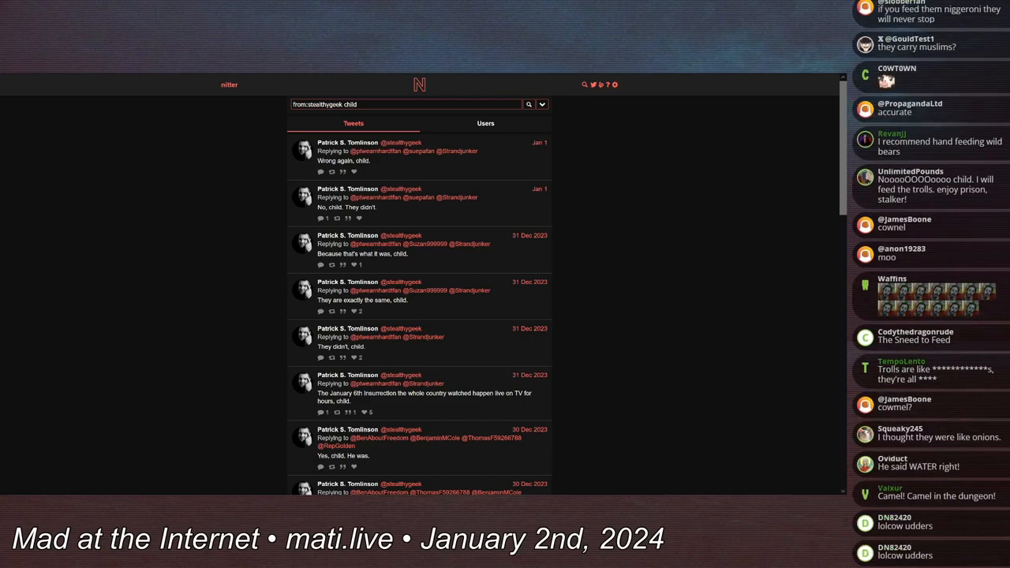
scroll(down, 3)
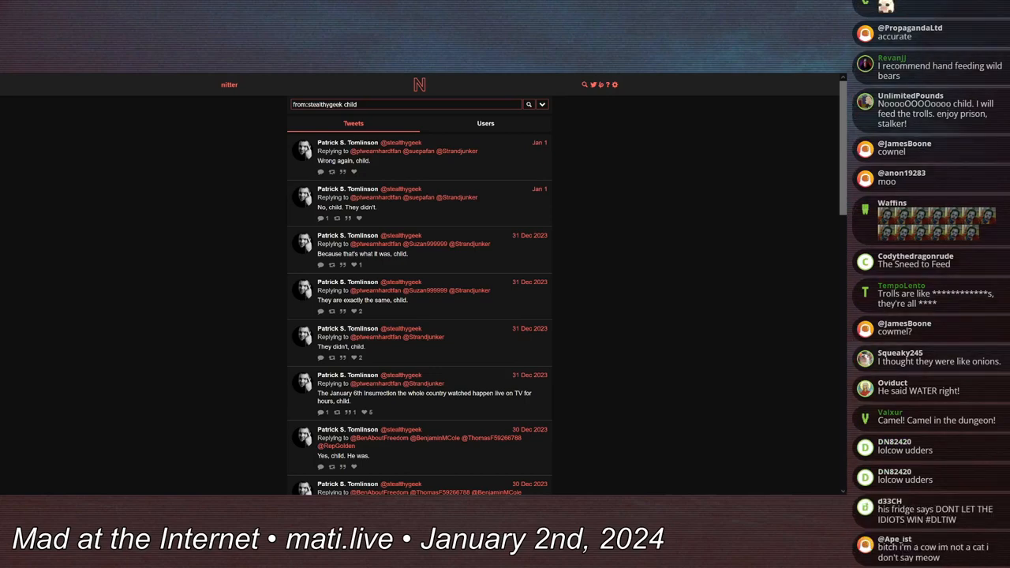
scroll(down, 3)
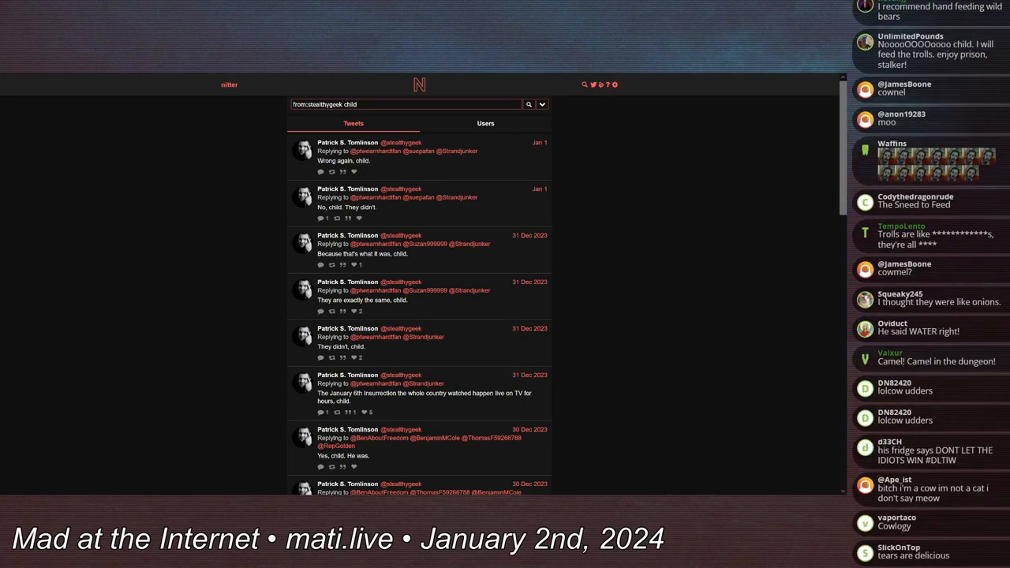
scroll(down, 3)
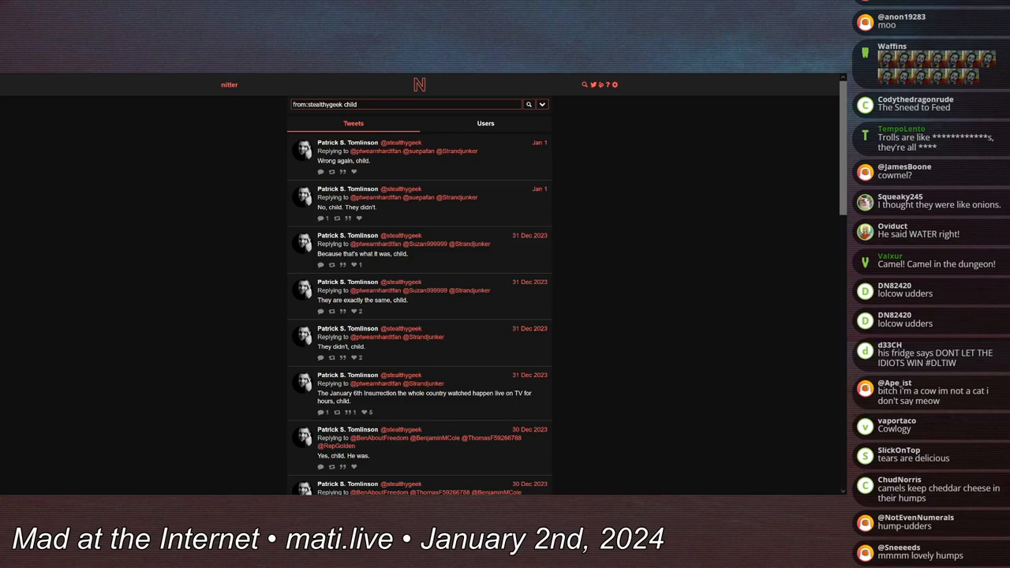
scroll(down, 3)
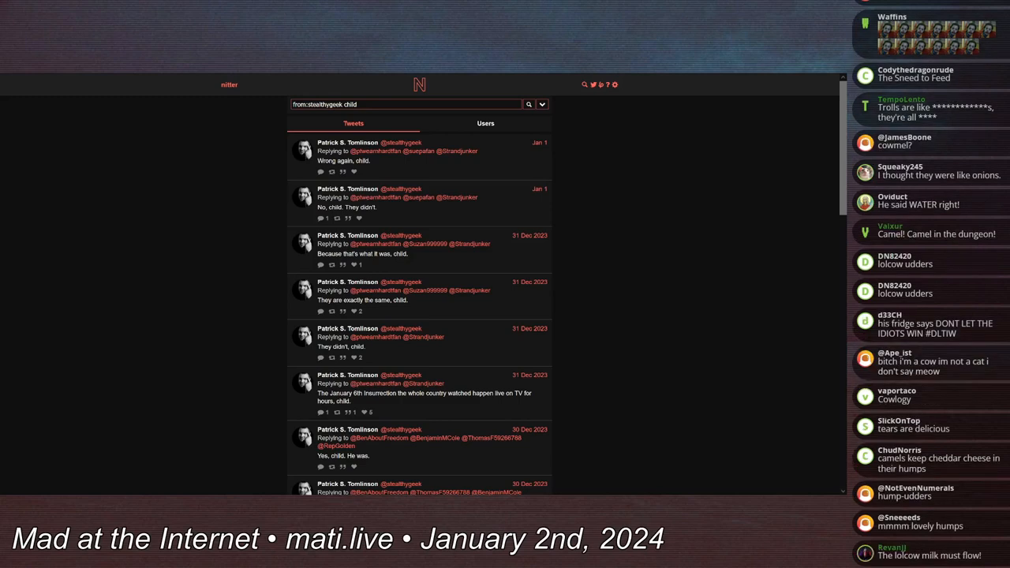
scroll(down, 3)
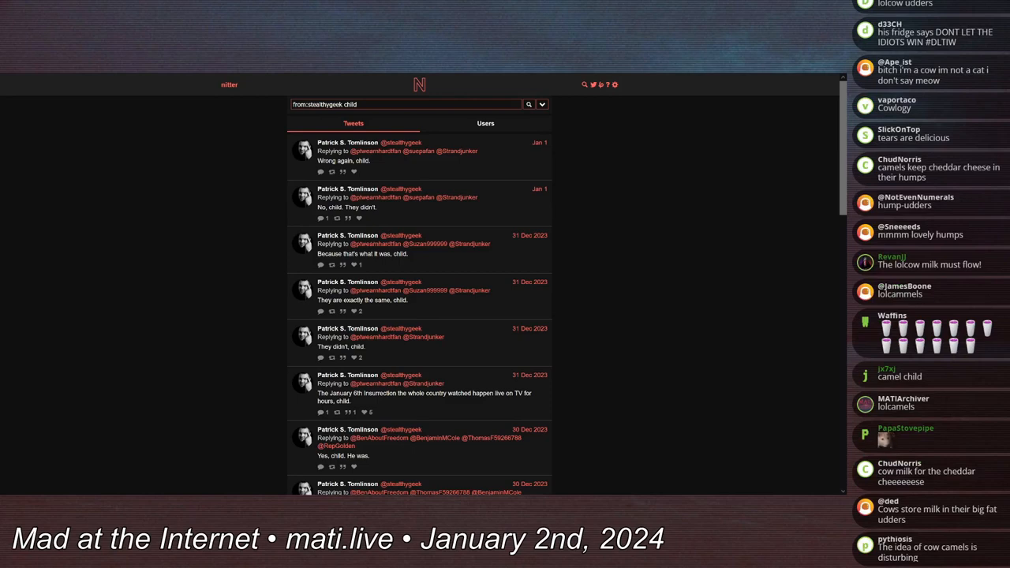
scroll(down, 3)
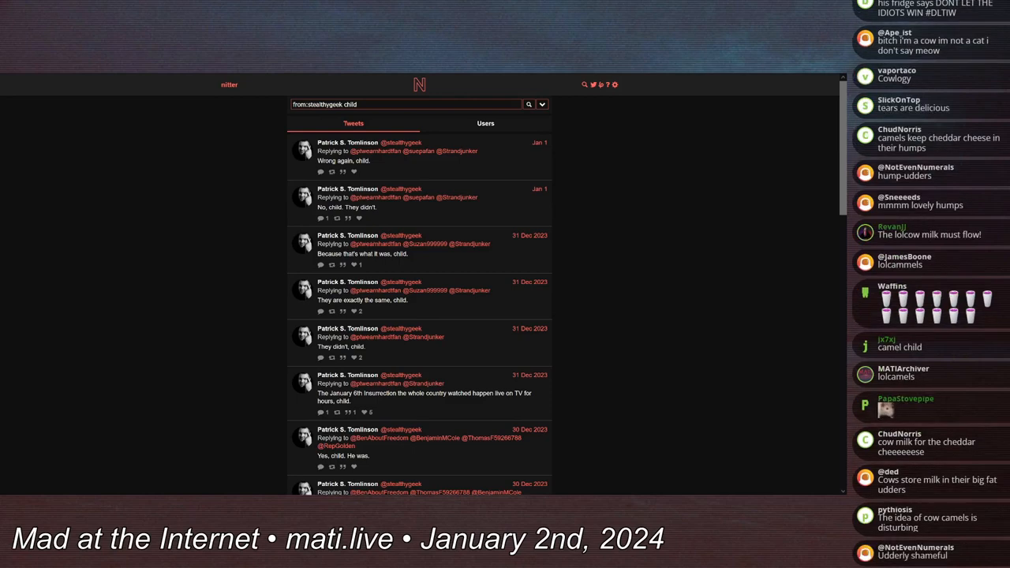
scroll(down, 3)
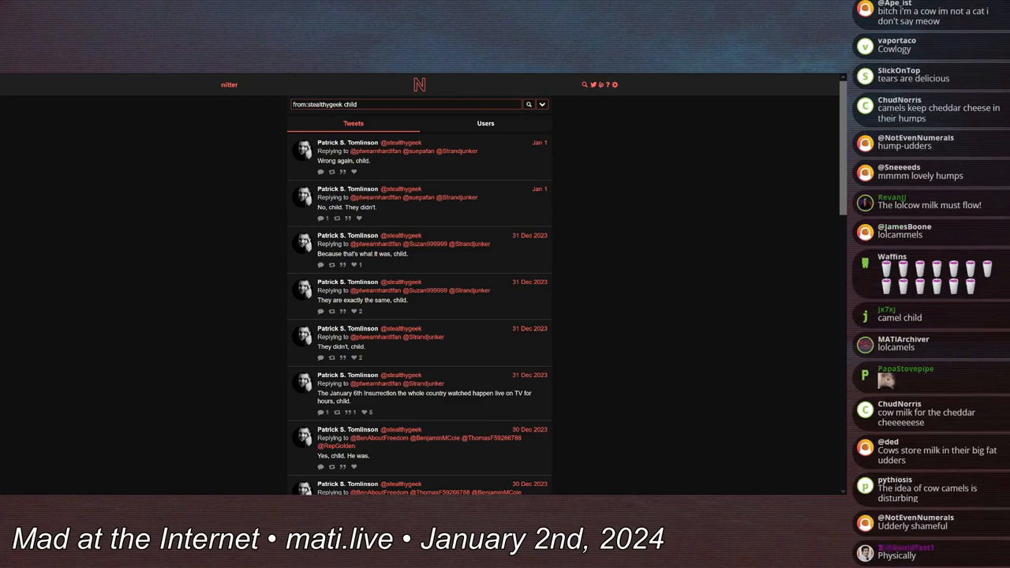
scroll(down, 3)
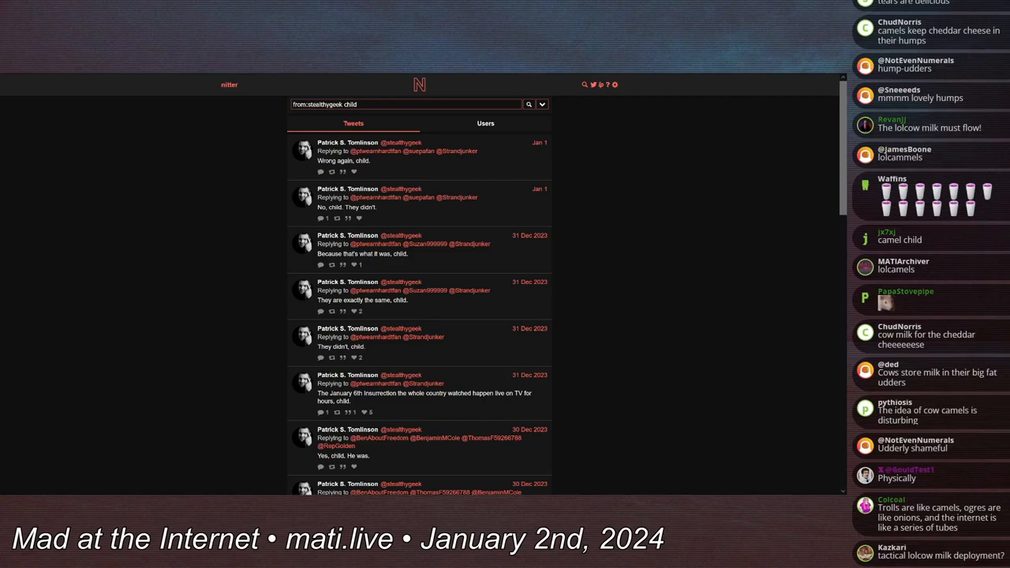
scroll(down, 3)
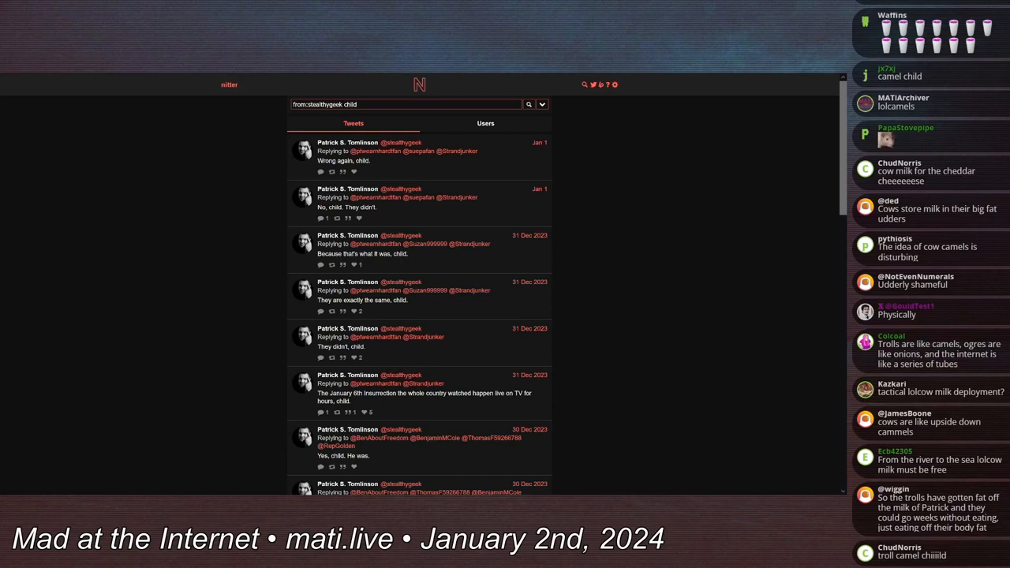
scroll(down, 3)
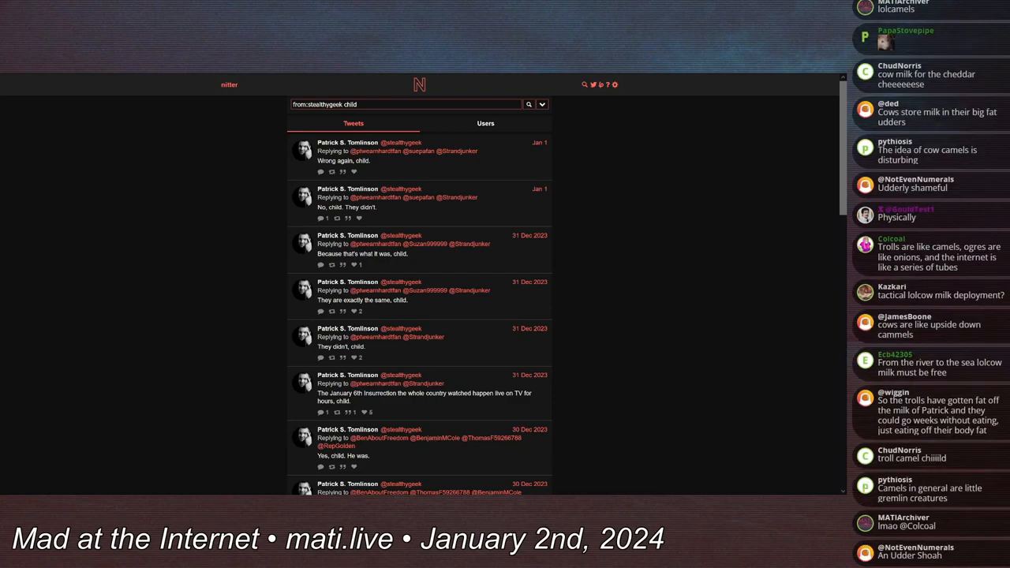
scroll(down, 3)
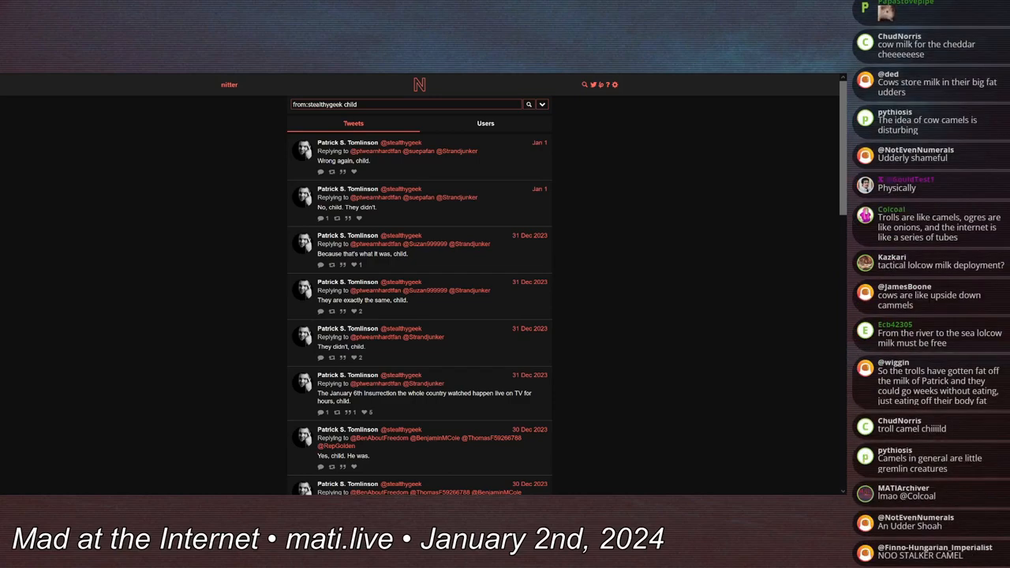
scroll(down, 3)
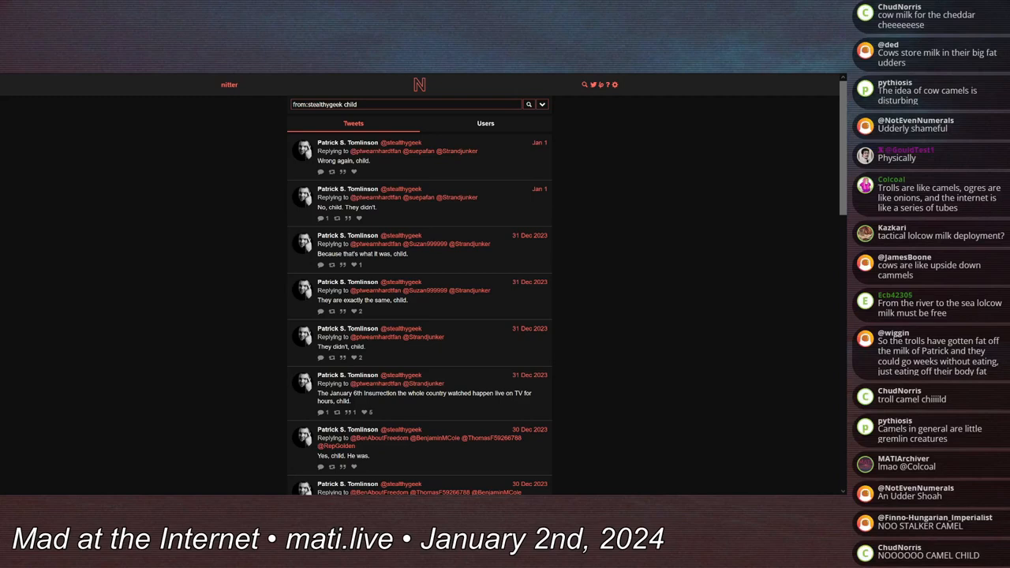
scroll(down, 3)
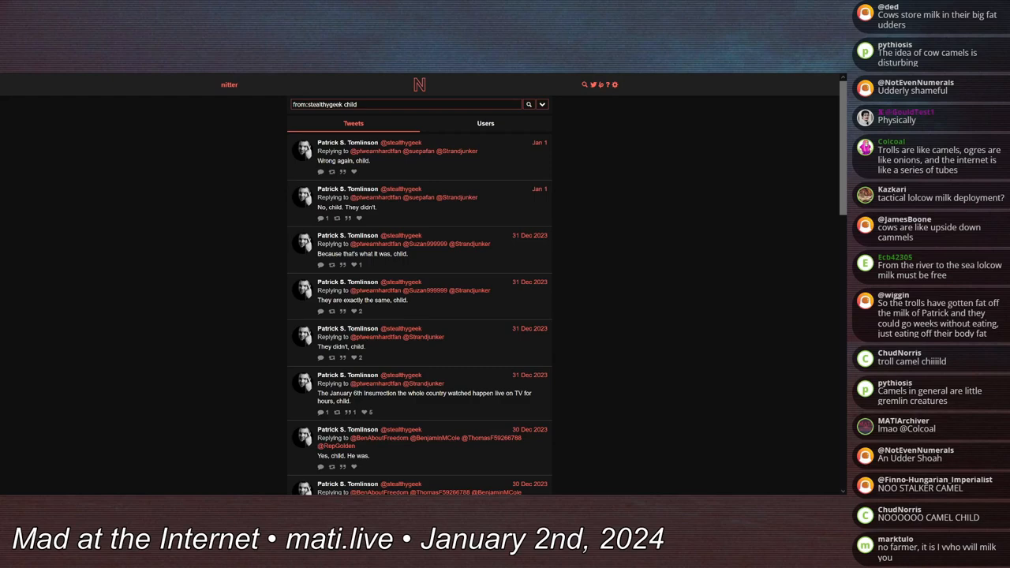
scroll(down, 3)
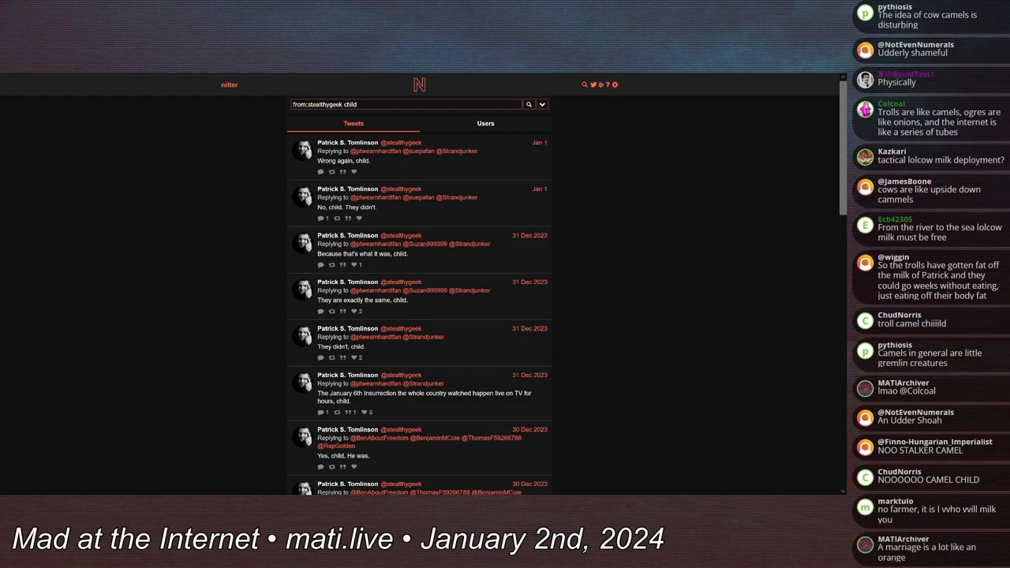
scroll(down, 3)
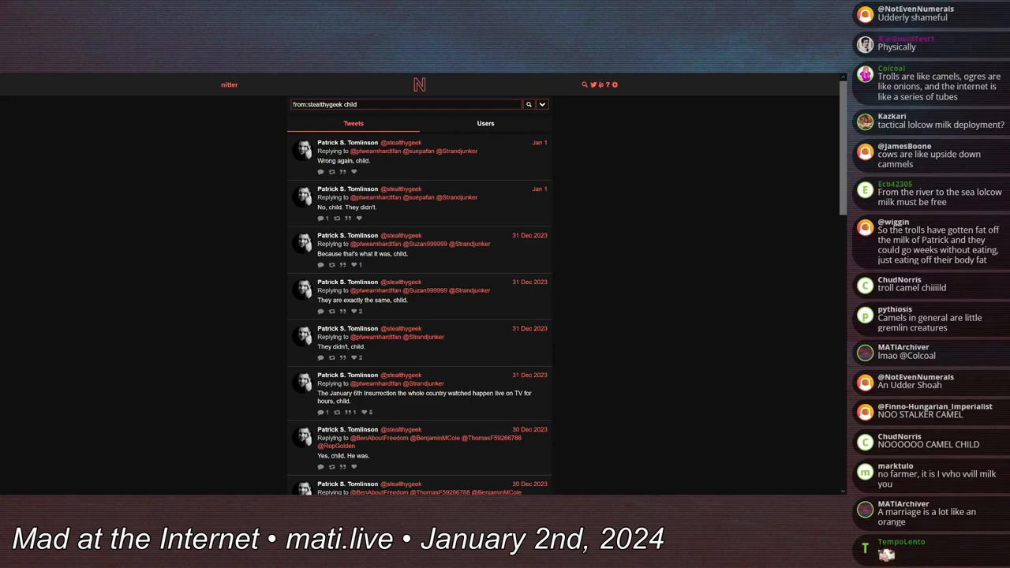
scroll(down, 3)
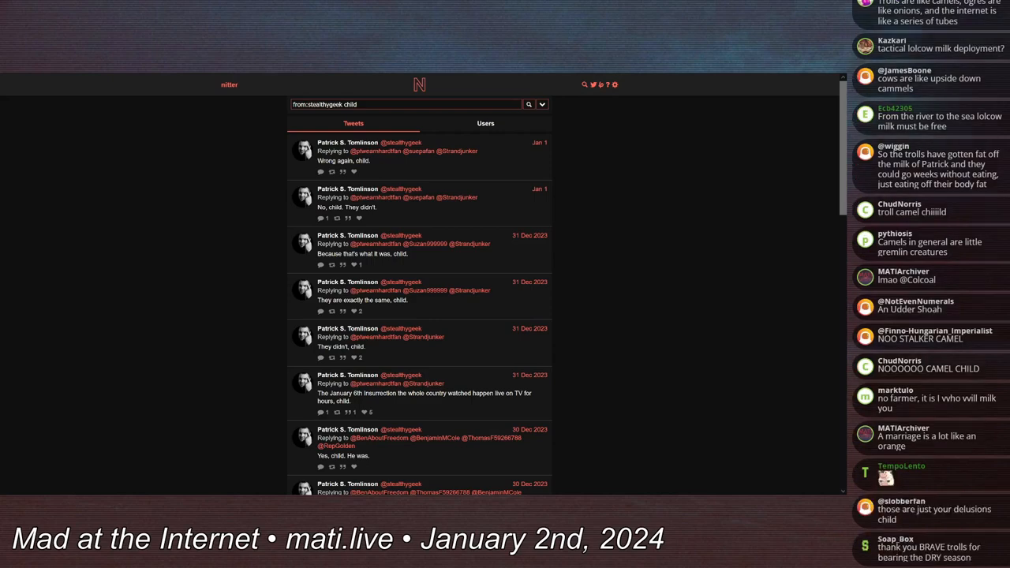
scroll(down, 3)
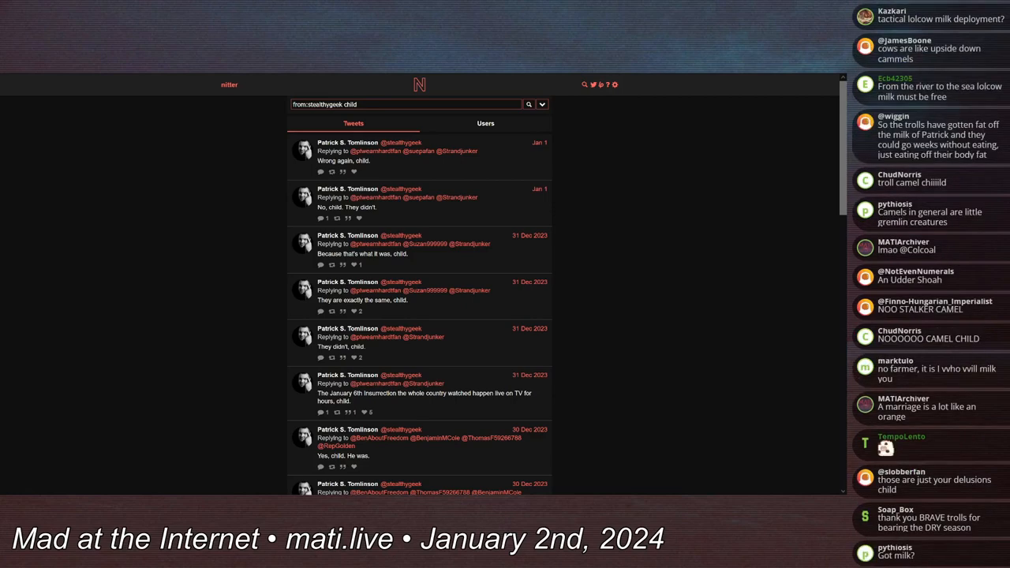
scroll(down, 3)
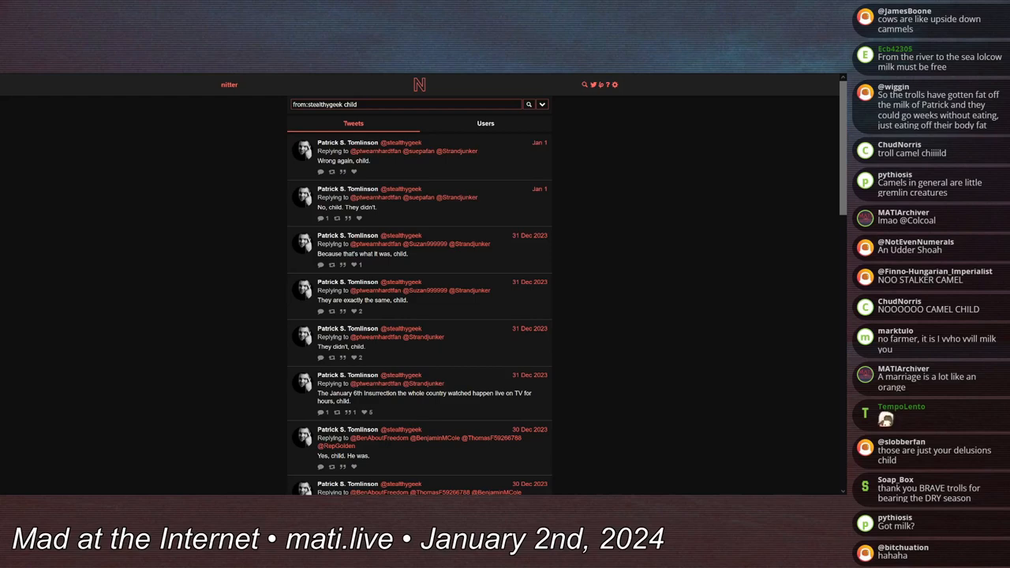
scroll(down, 3)
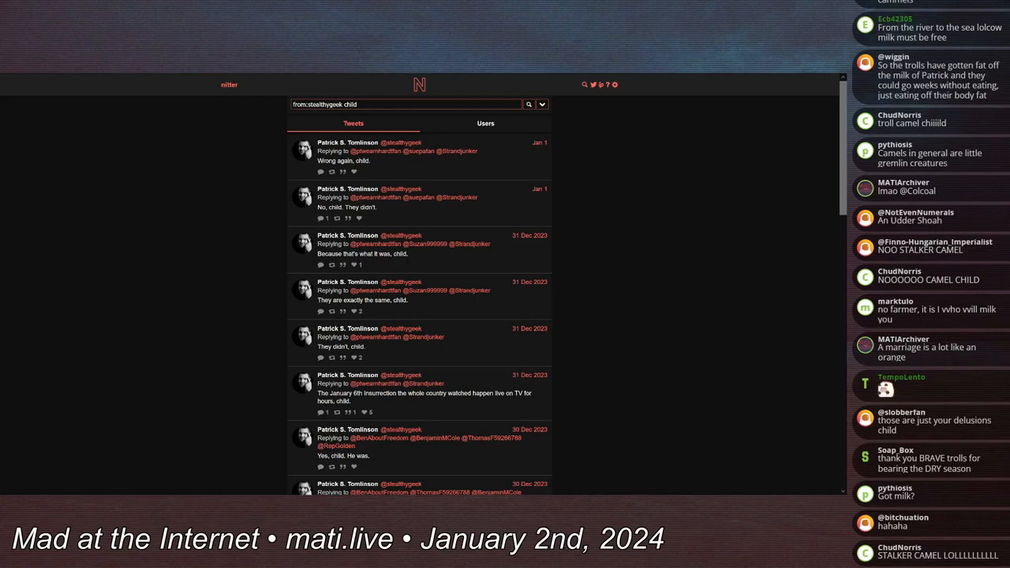
scroll(down, 3)
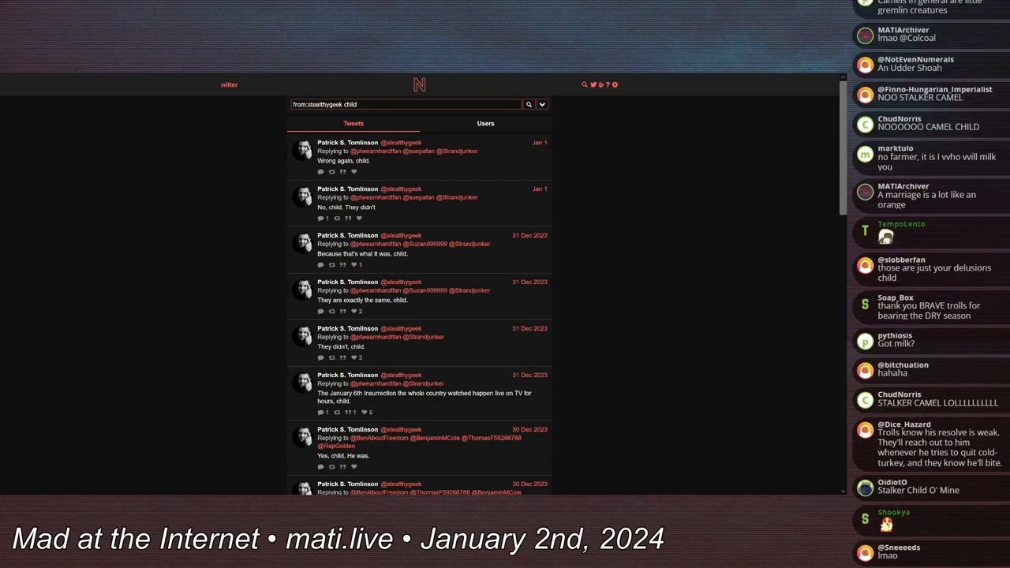
scroll(down, 3)
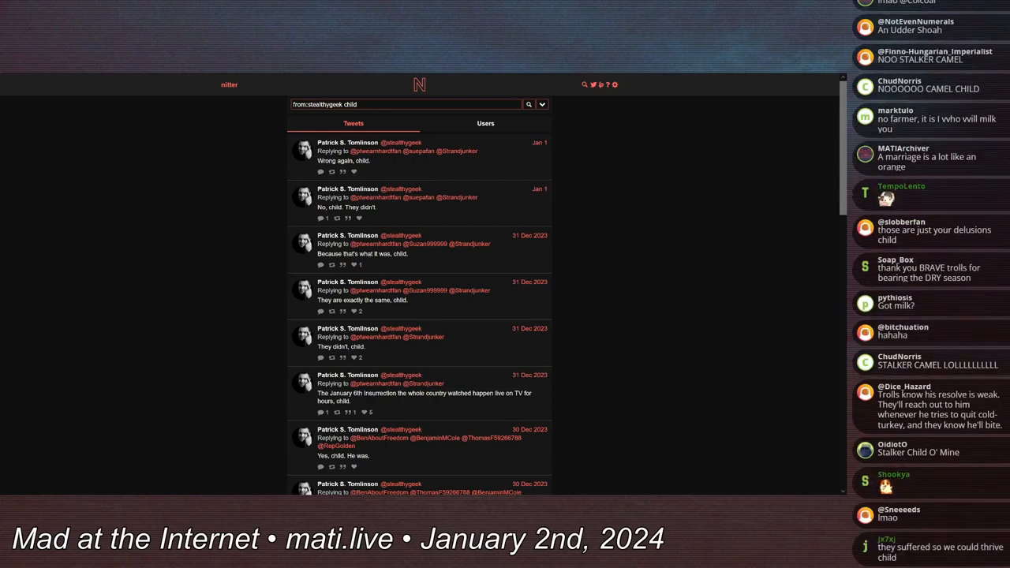
scroll(down, 3)
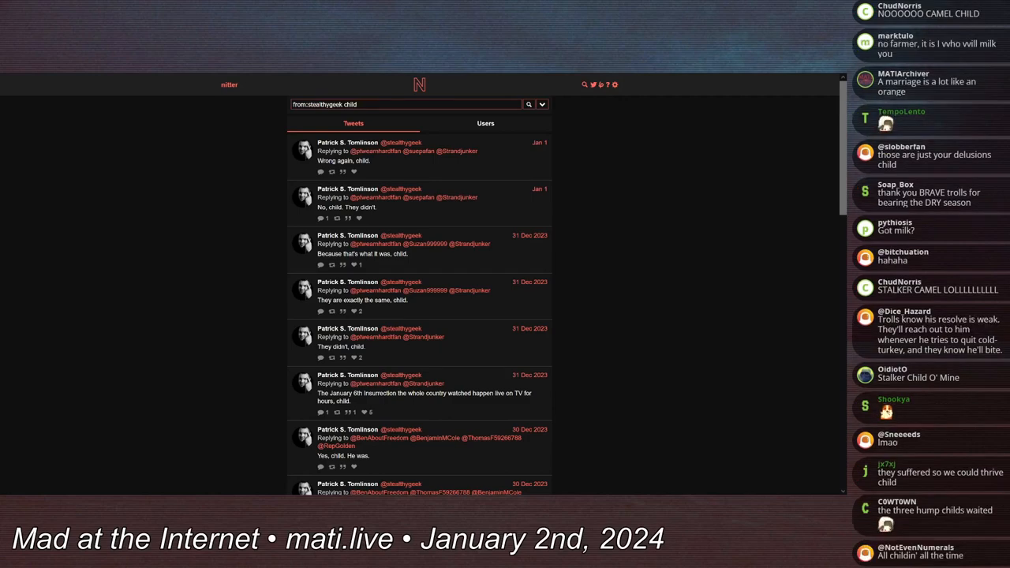
scroll(down, 3)
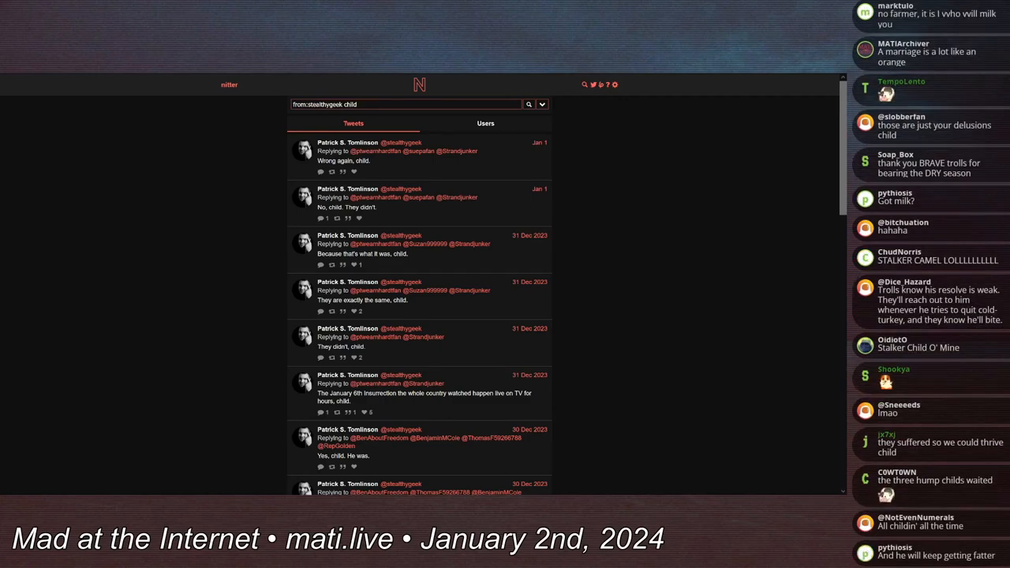